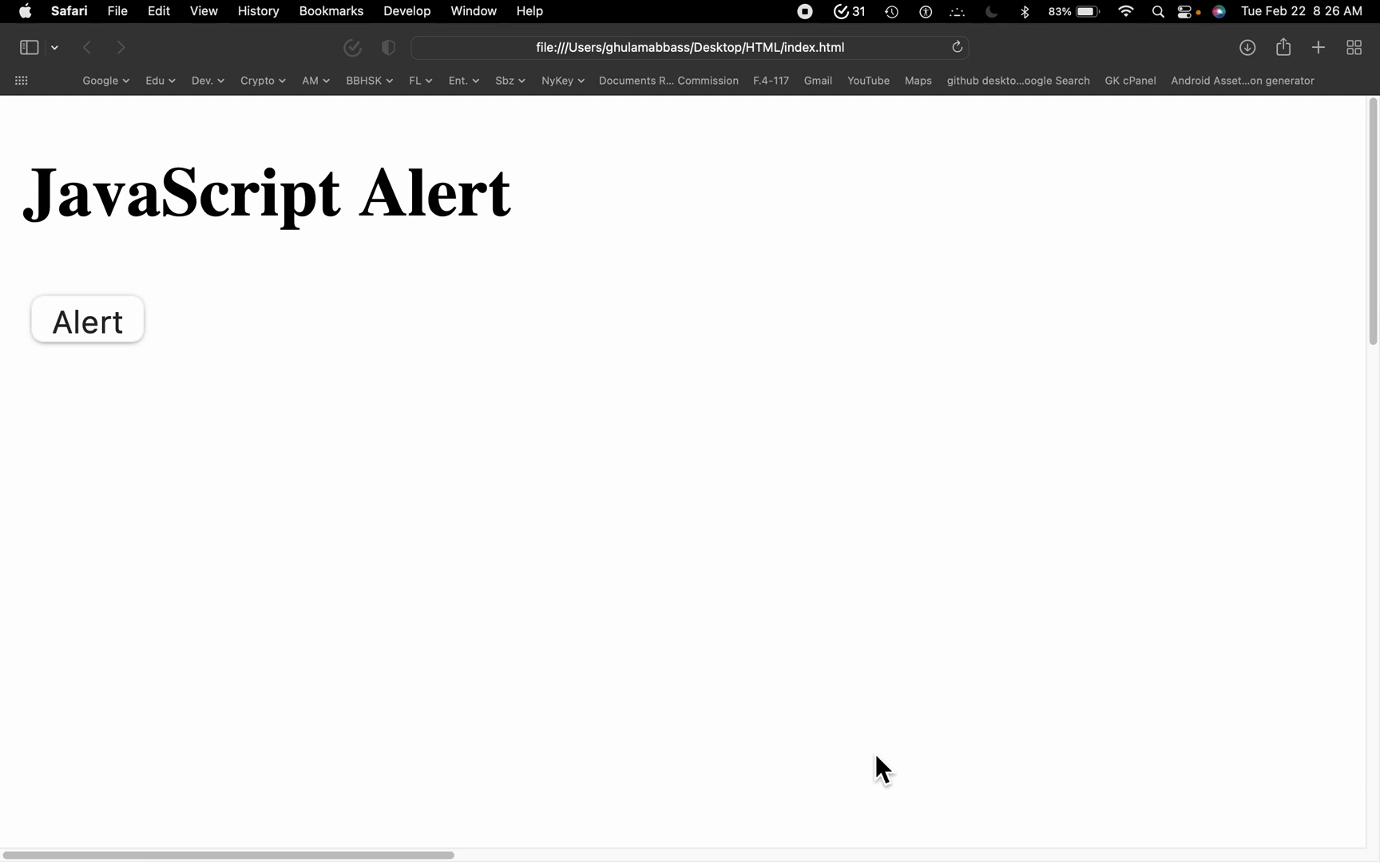
# - Trigger and dismiss the local page's plain JavaScript alert
pyautogui.click(87, 321)
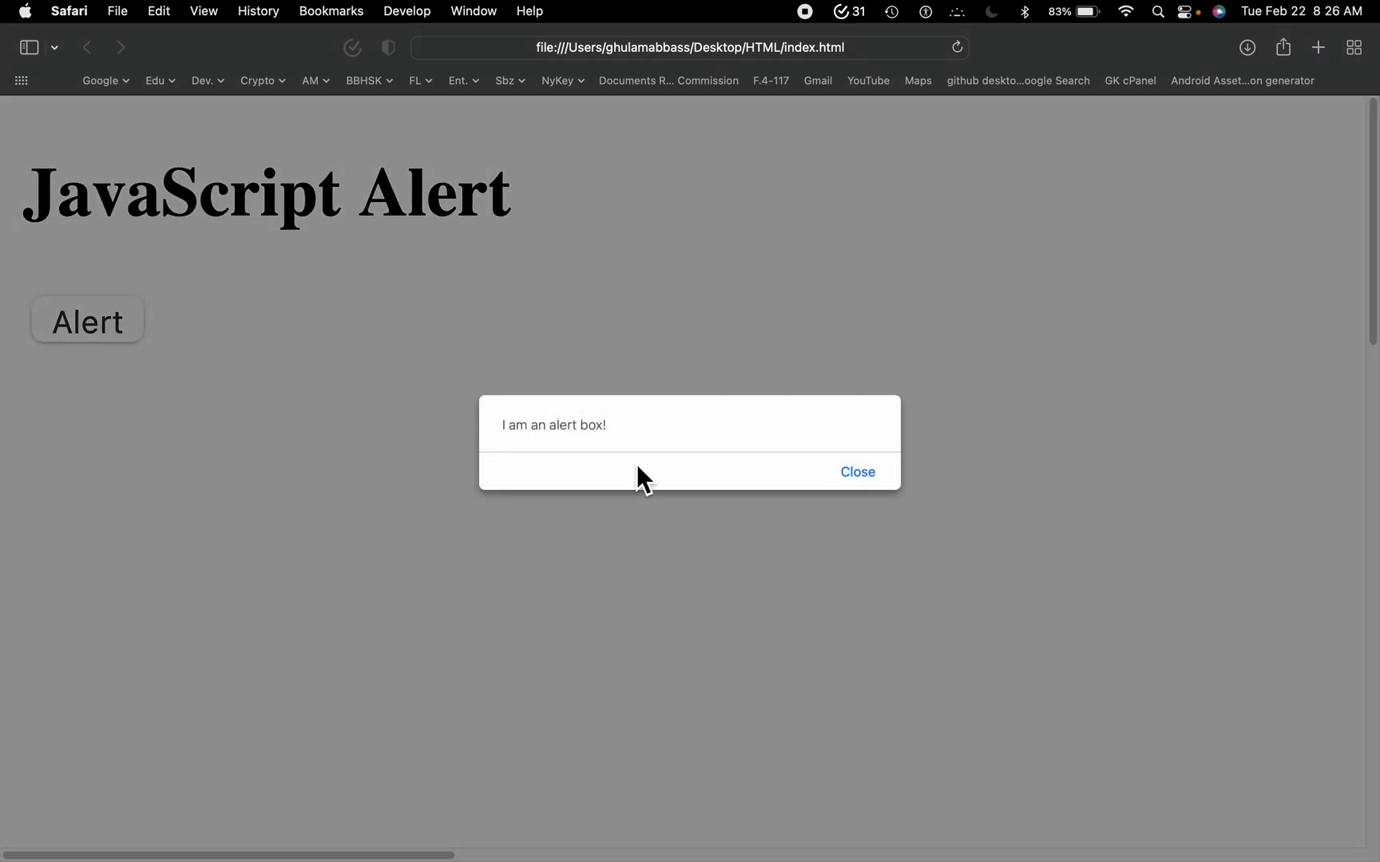
pyautogui.click(856, 471)
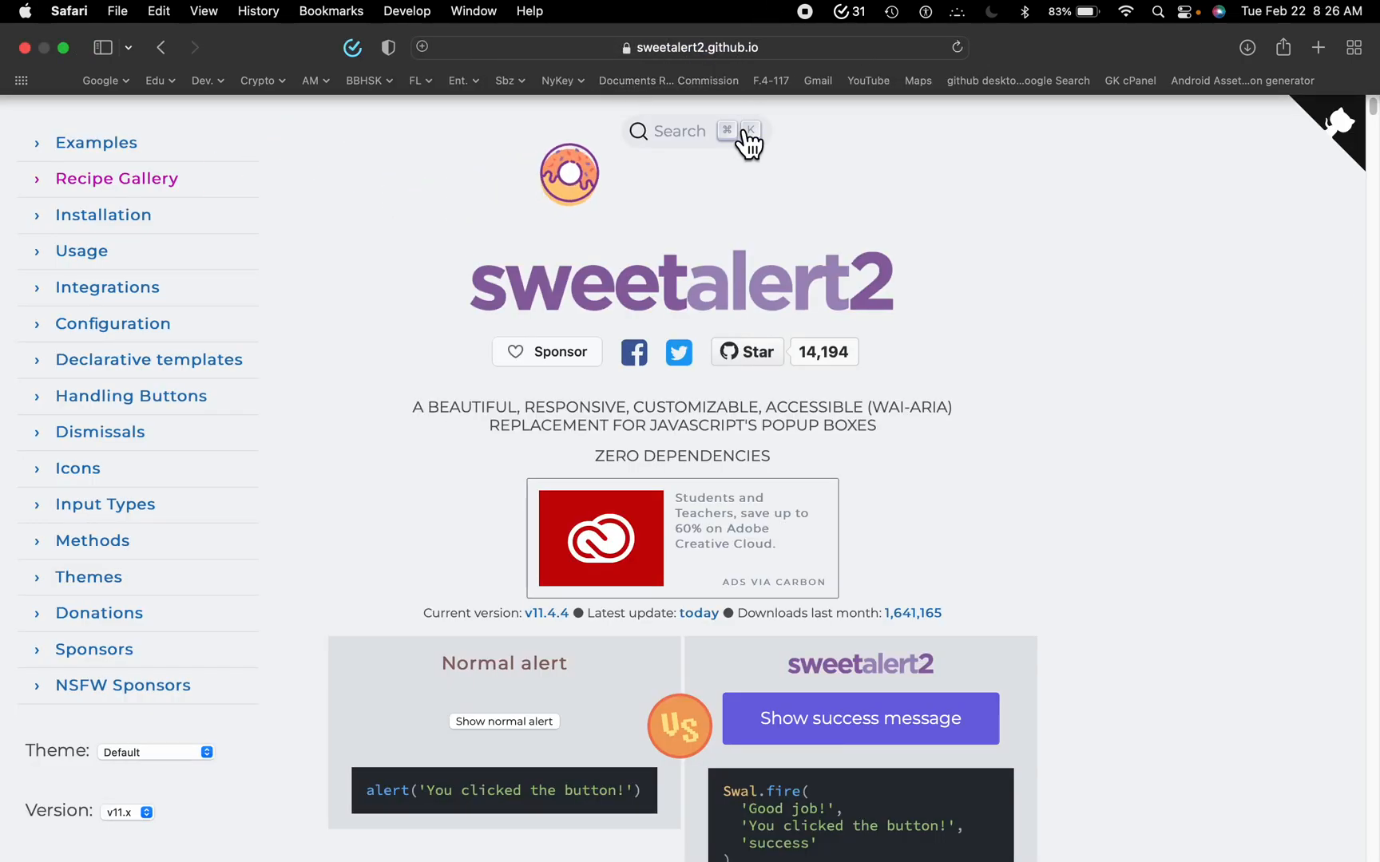
# - Compare the plain browser alert with the 'Good job!' SweetAlert2 success popup, closing both
pyautogui.scroll(-3)
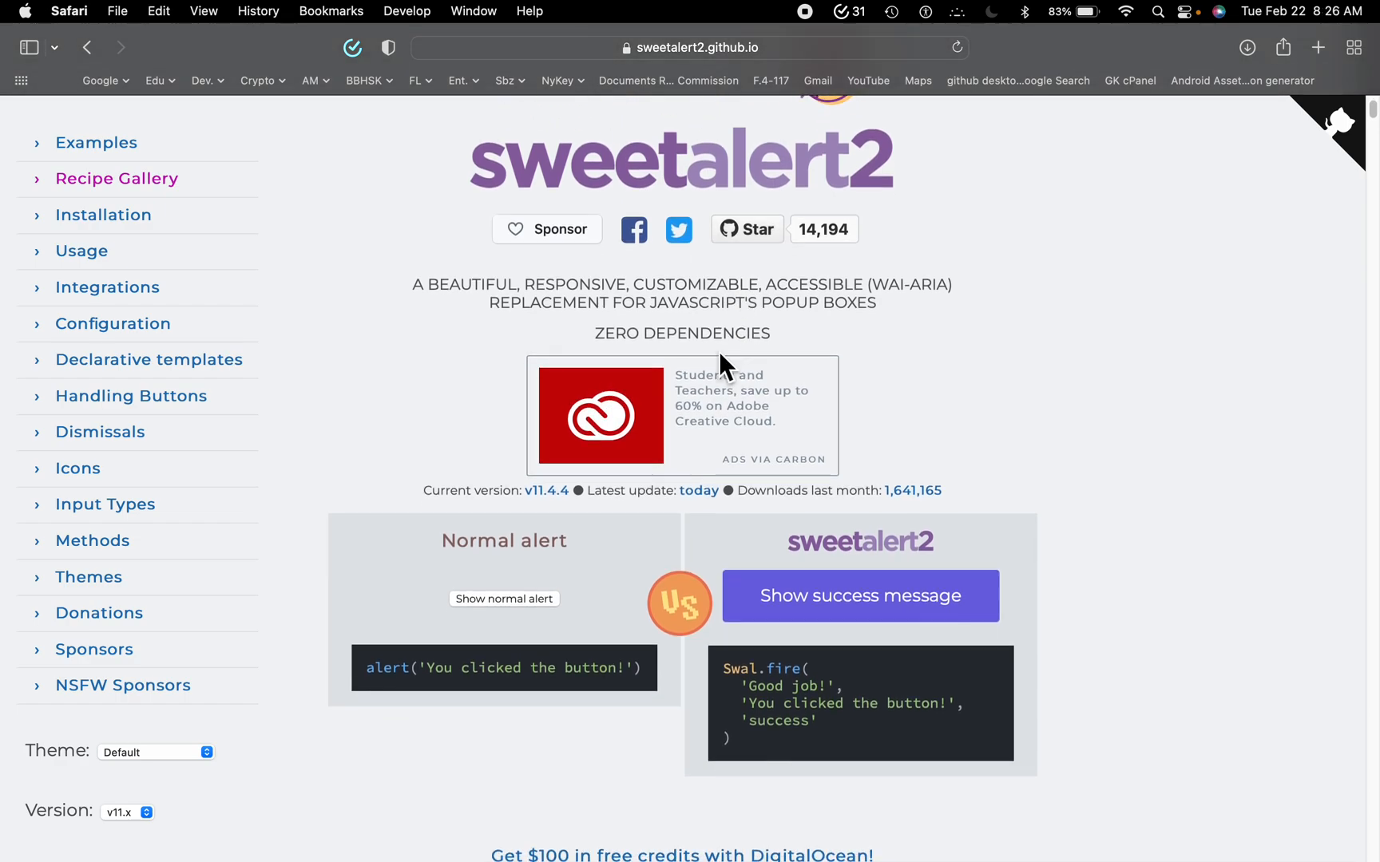
pyautogui.moveTo(667, 288)
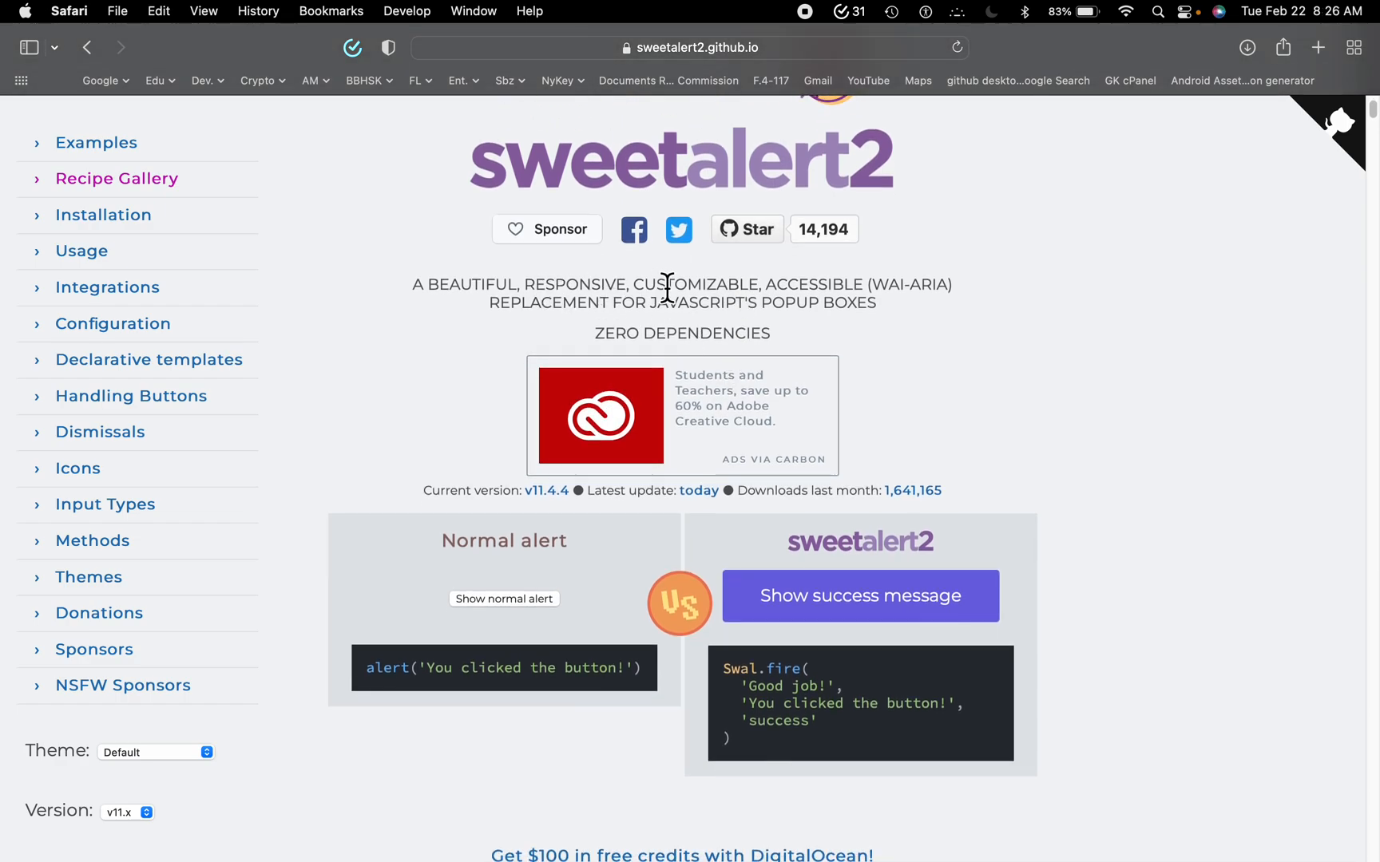
pyautogui.moveTo(587, 308)
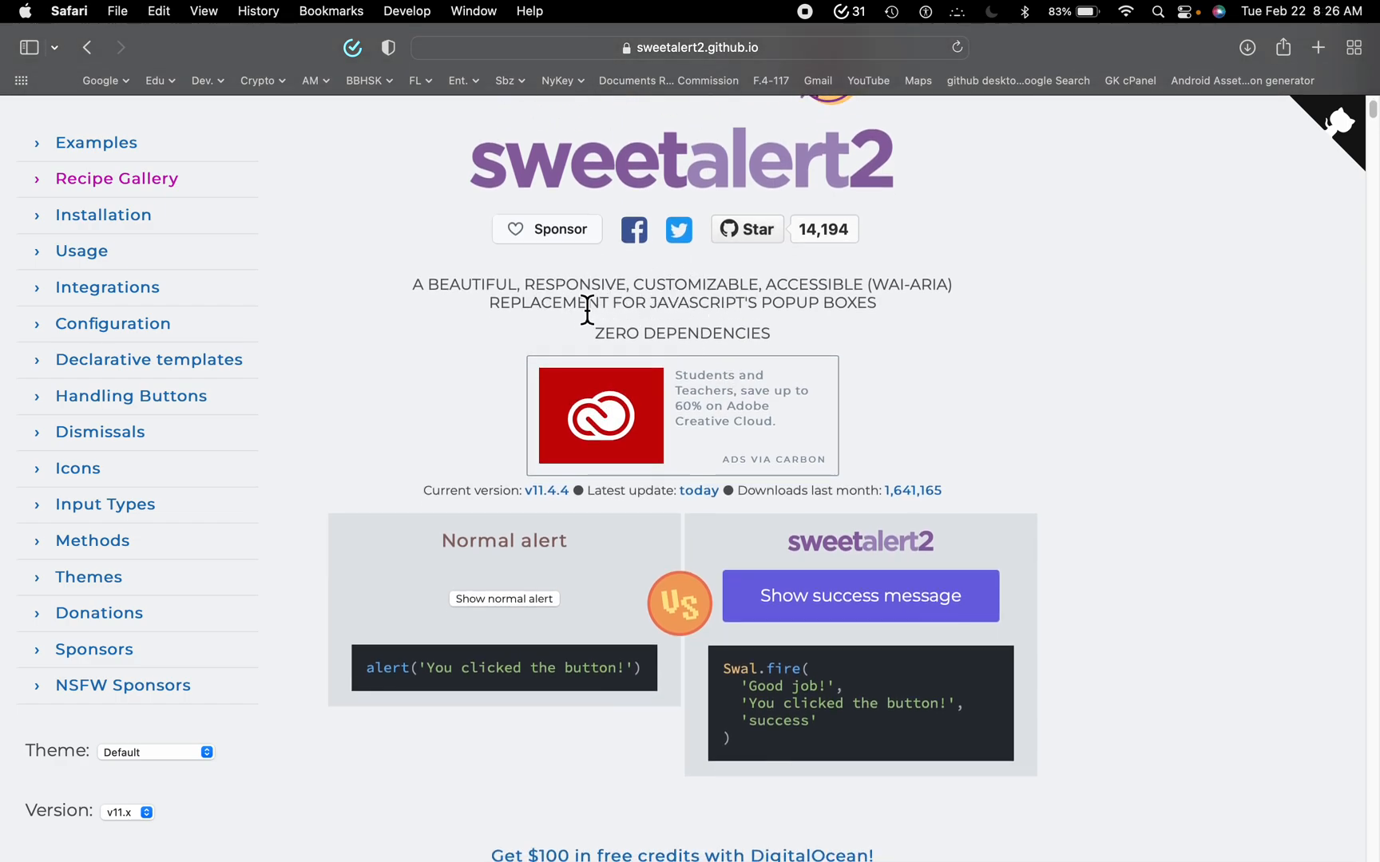
pyautogui.moveTo(732, 335)
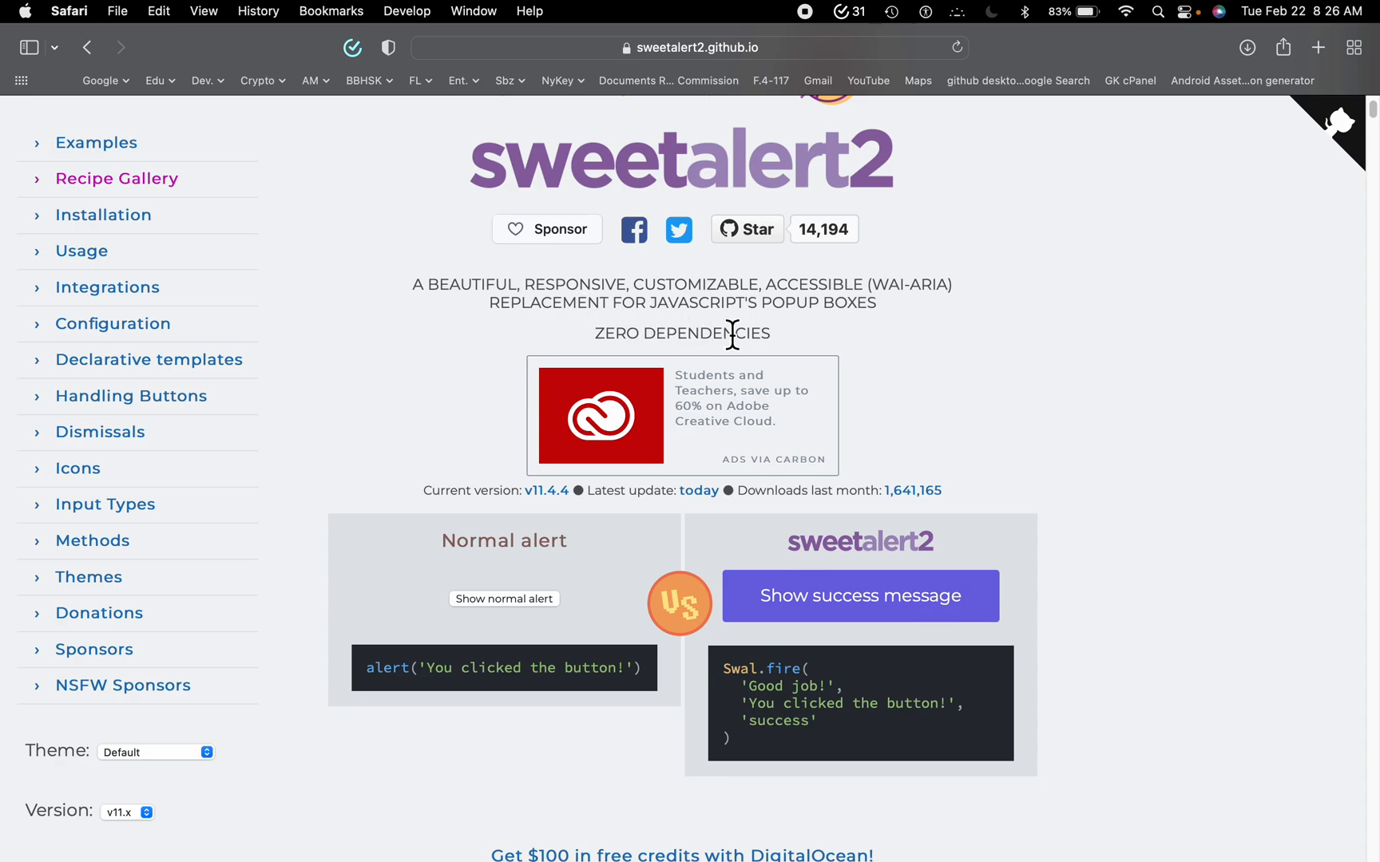
pyautogui.scroll(-3)
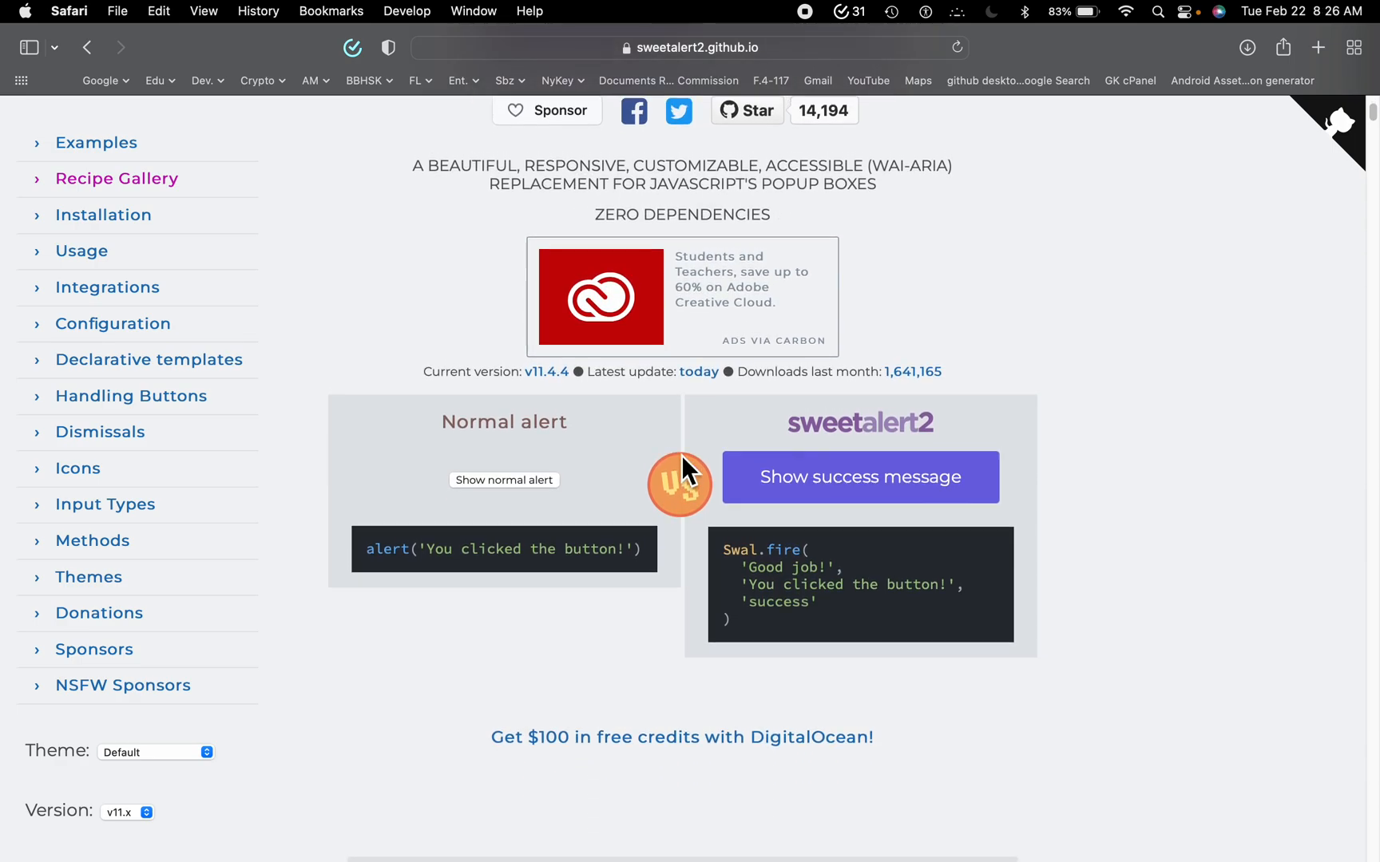
pyautogui.moveTo(567, 460)
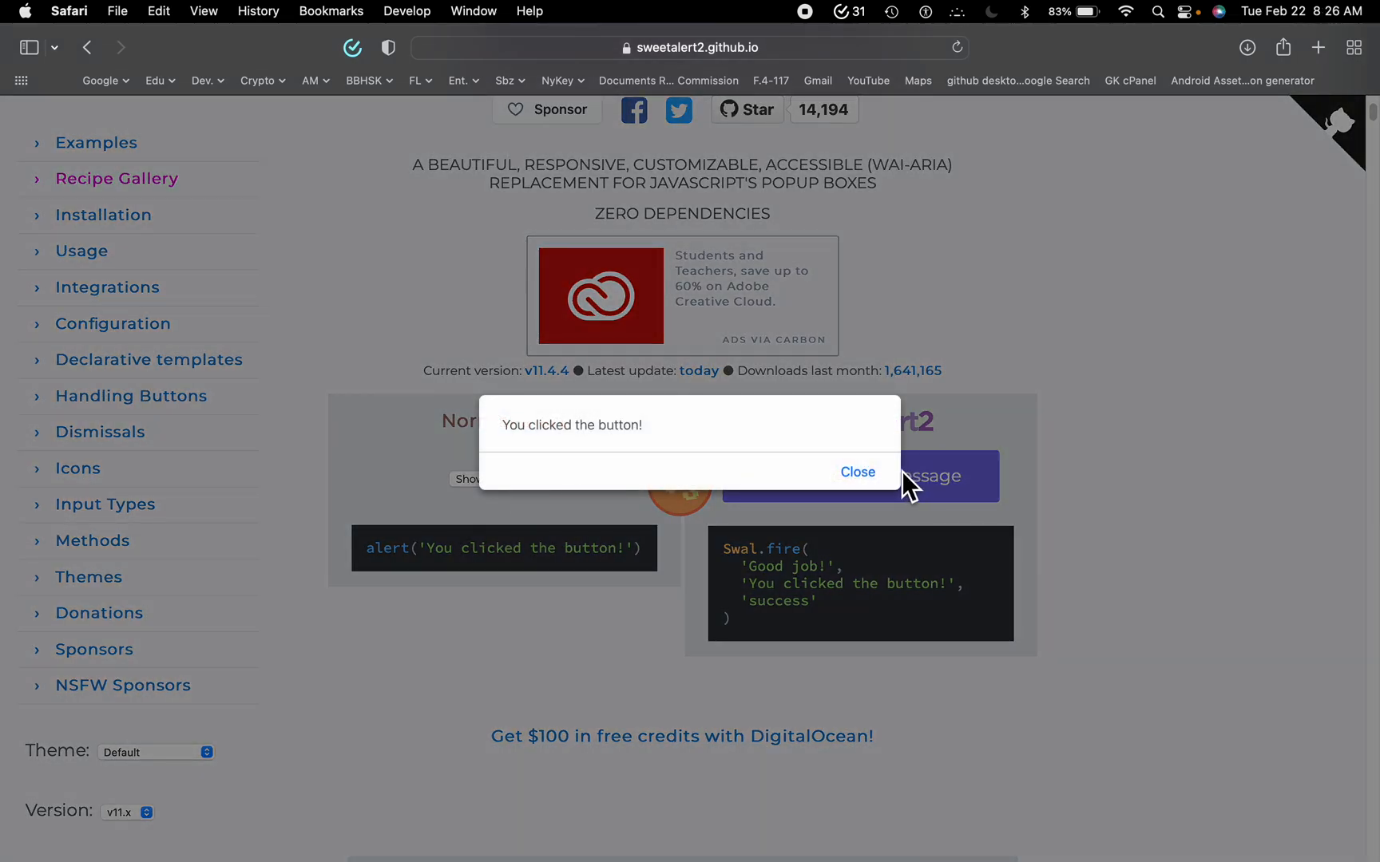
pyautogui.click(856, 473)
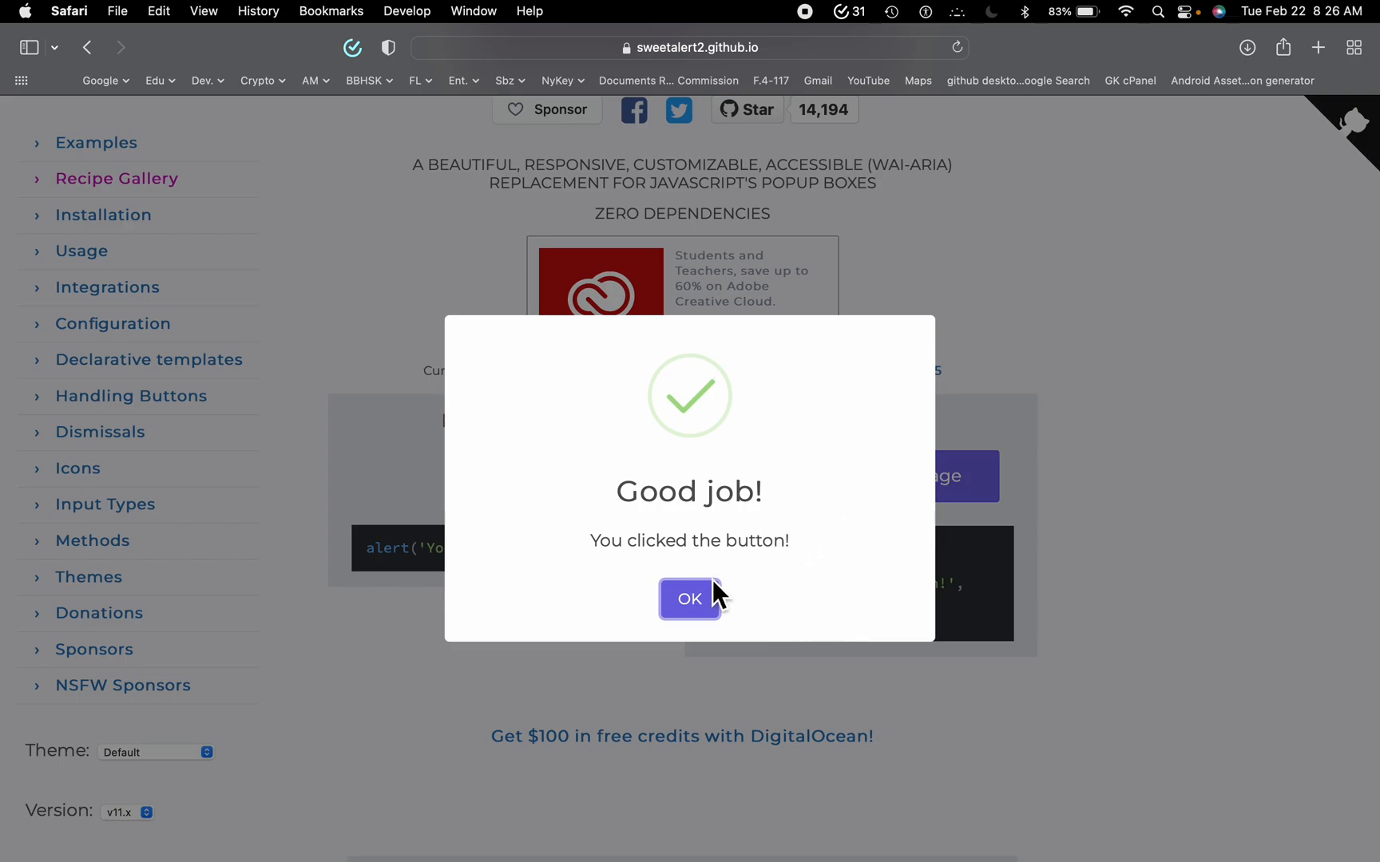
pyautogui.click(690, 599)
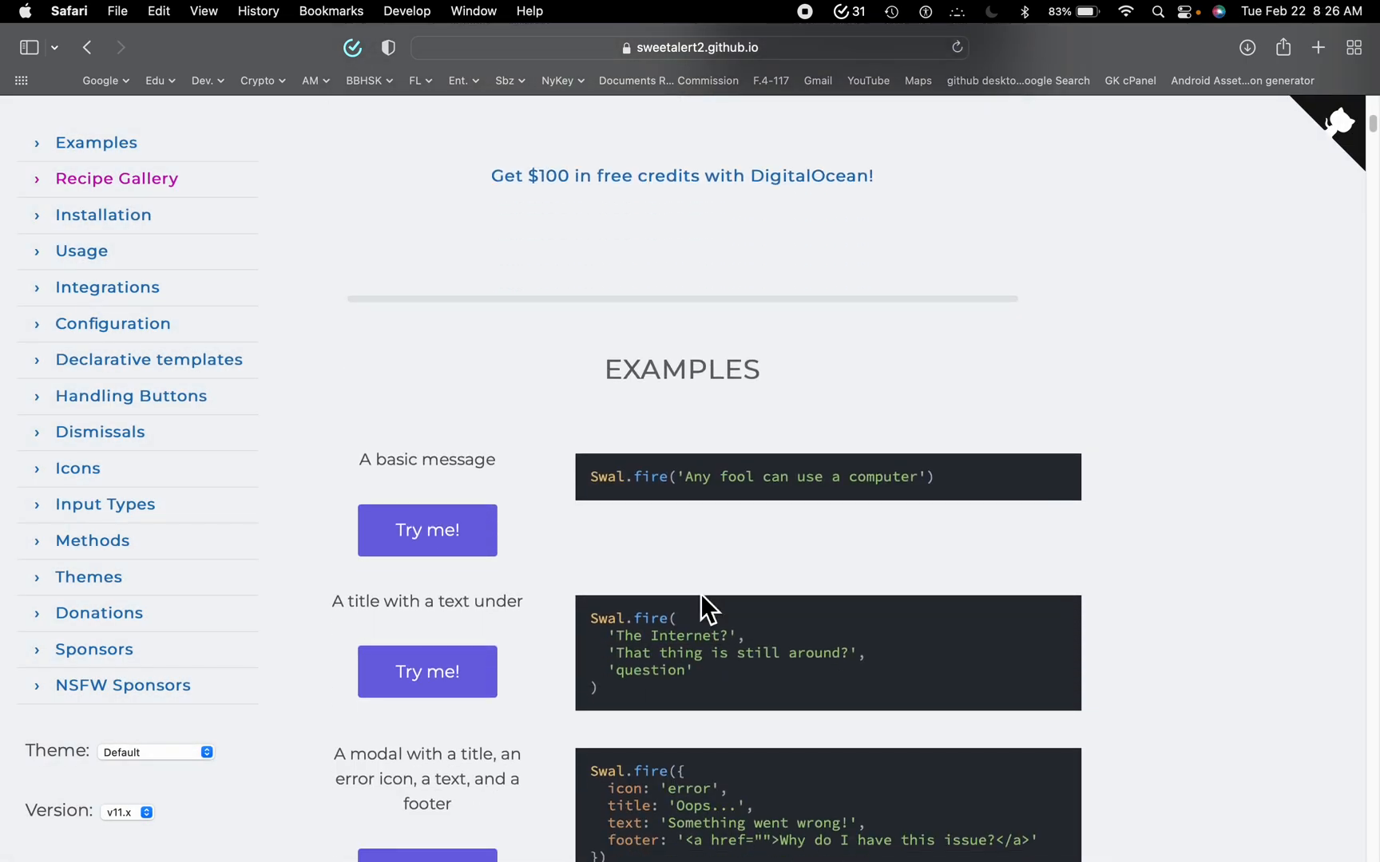
# - Show and close the basic message and custom HTML description example popups
pyautogui.scroll(-3)
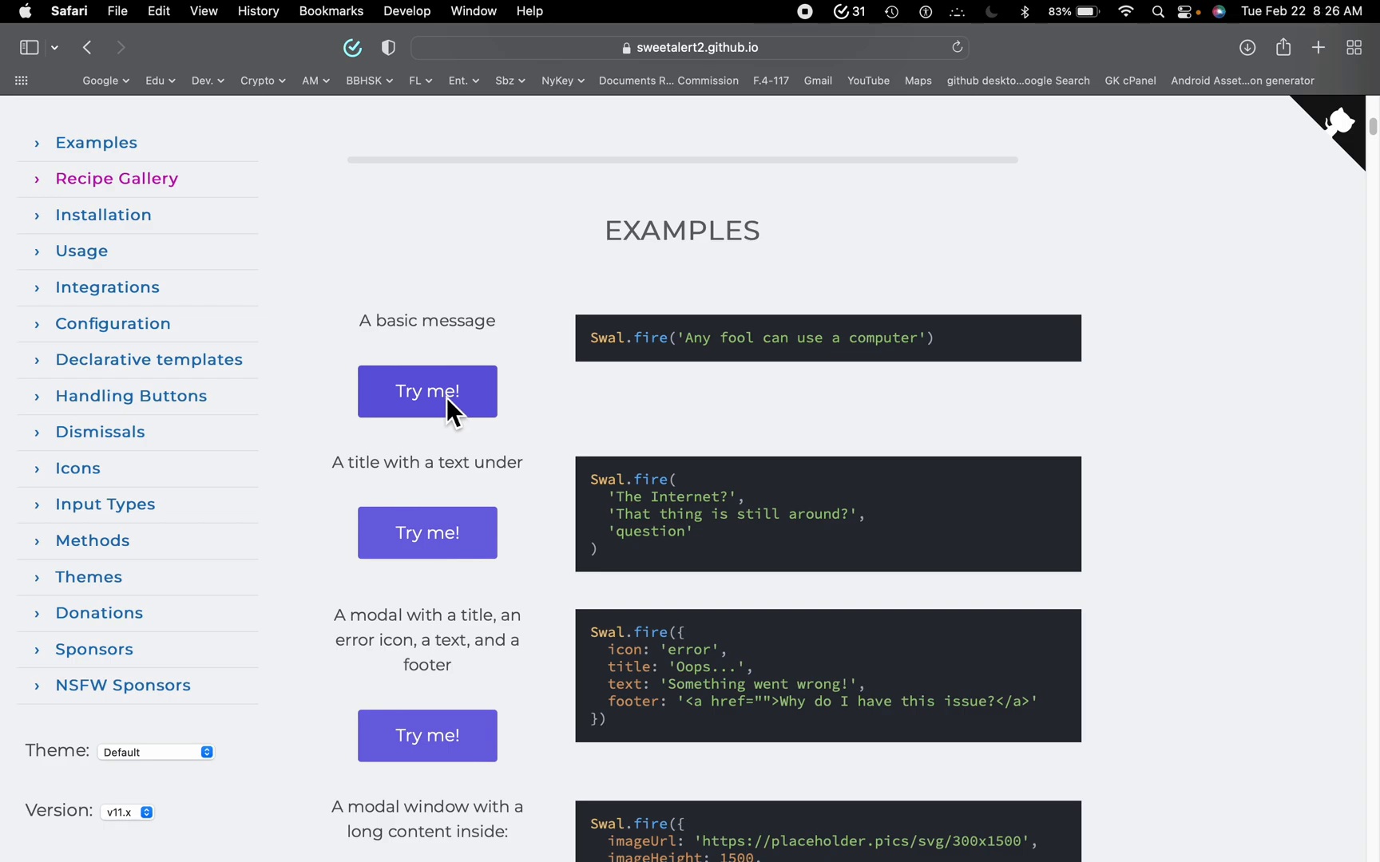
pyautogui.click(426, 390)
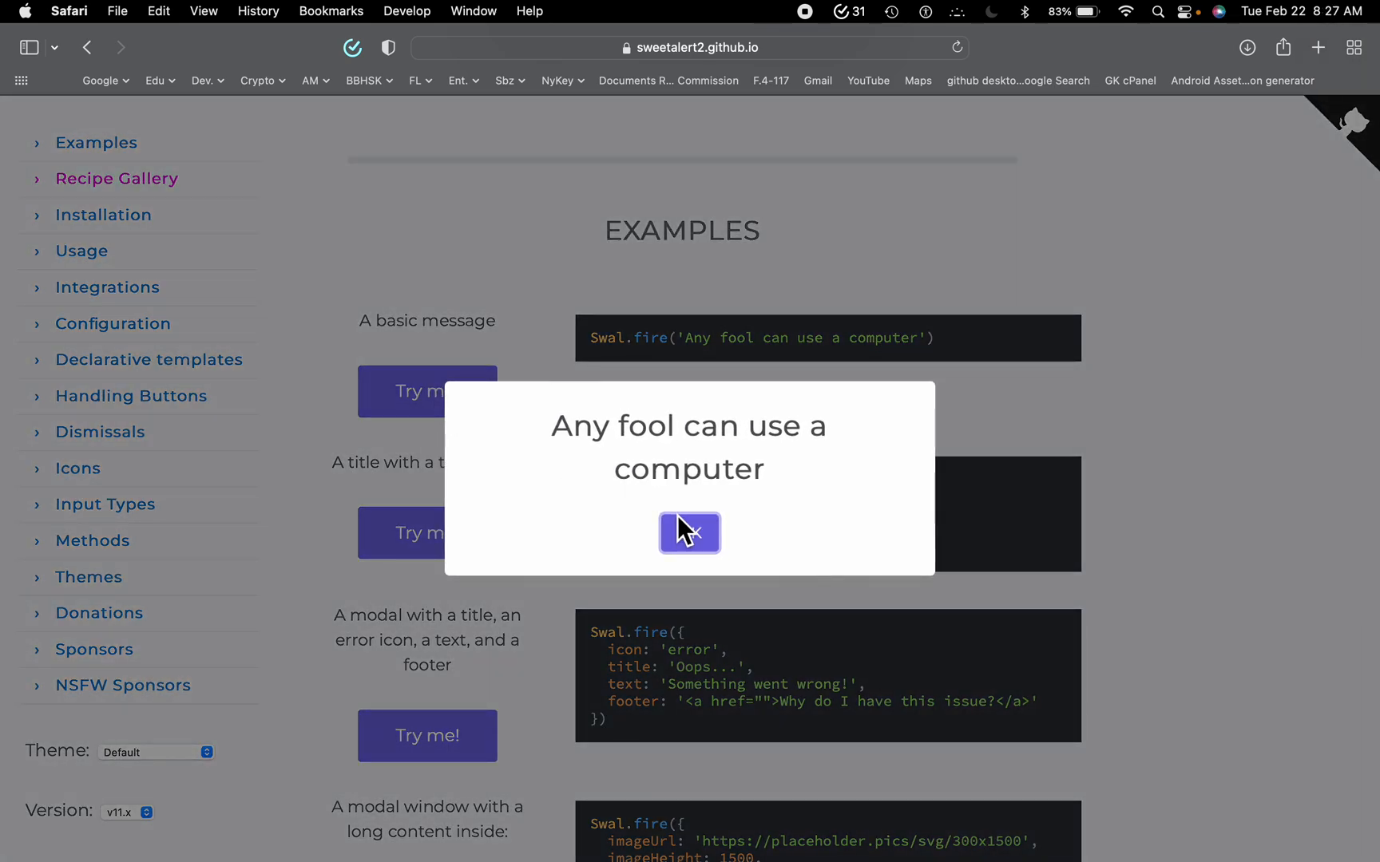
pyautogui.click(689, 533)
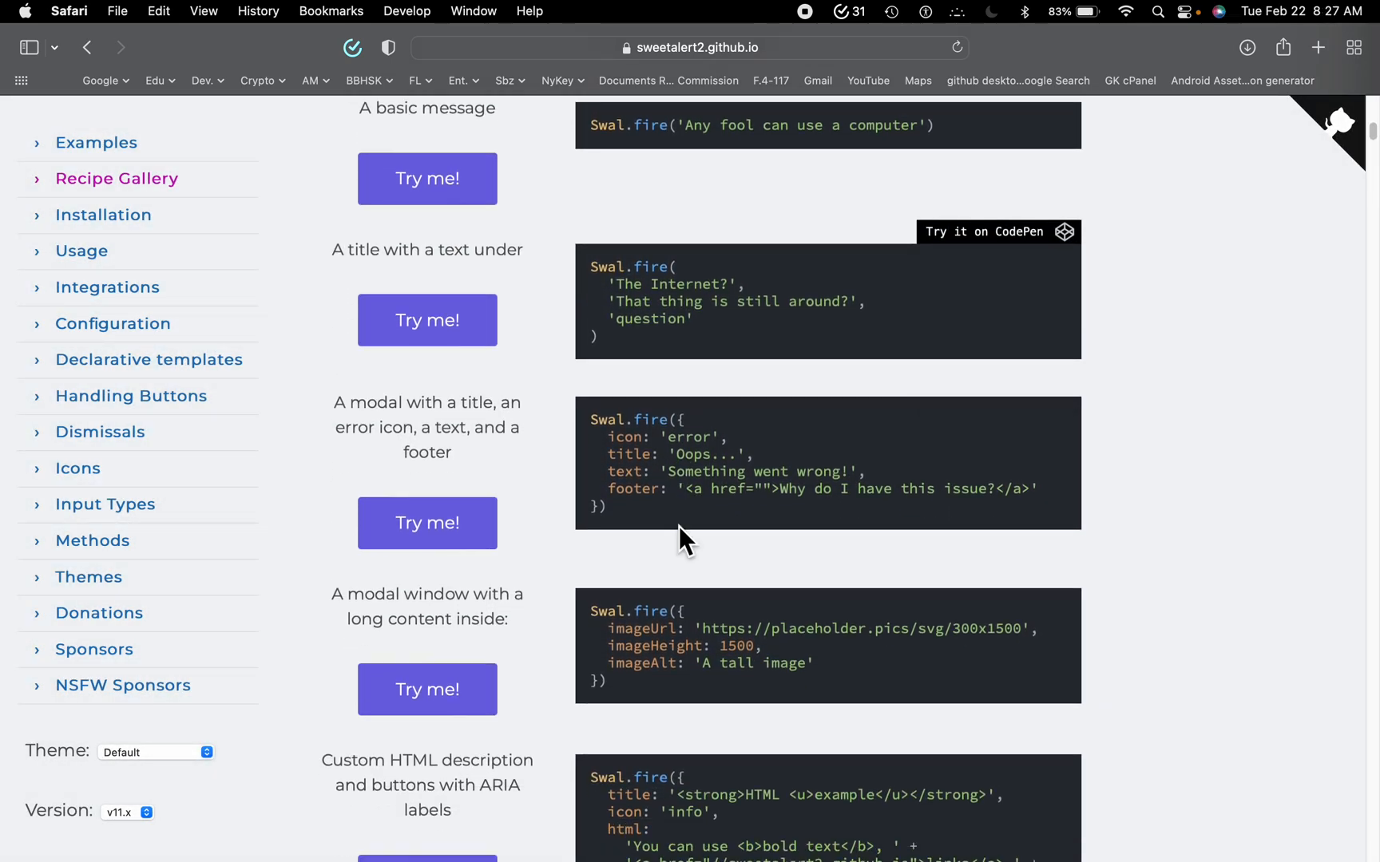
pyautogui.scroll(-3)
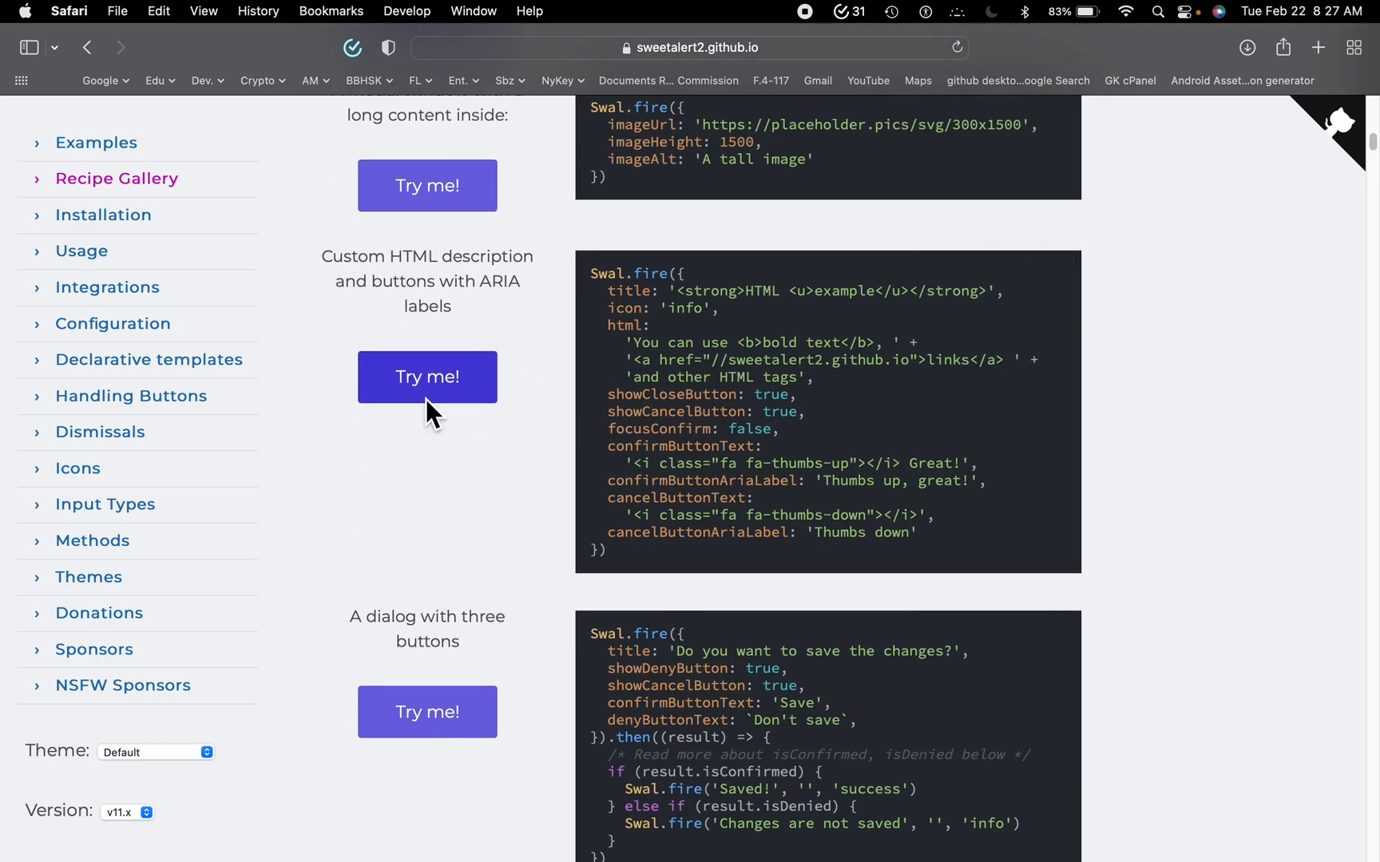
pyautogui.click(426, 377)
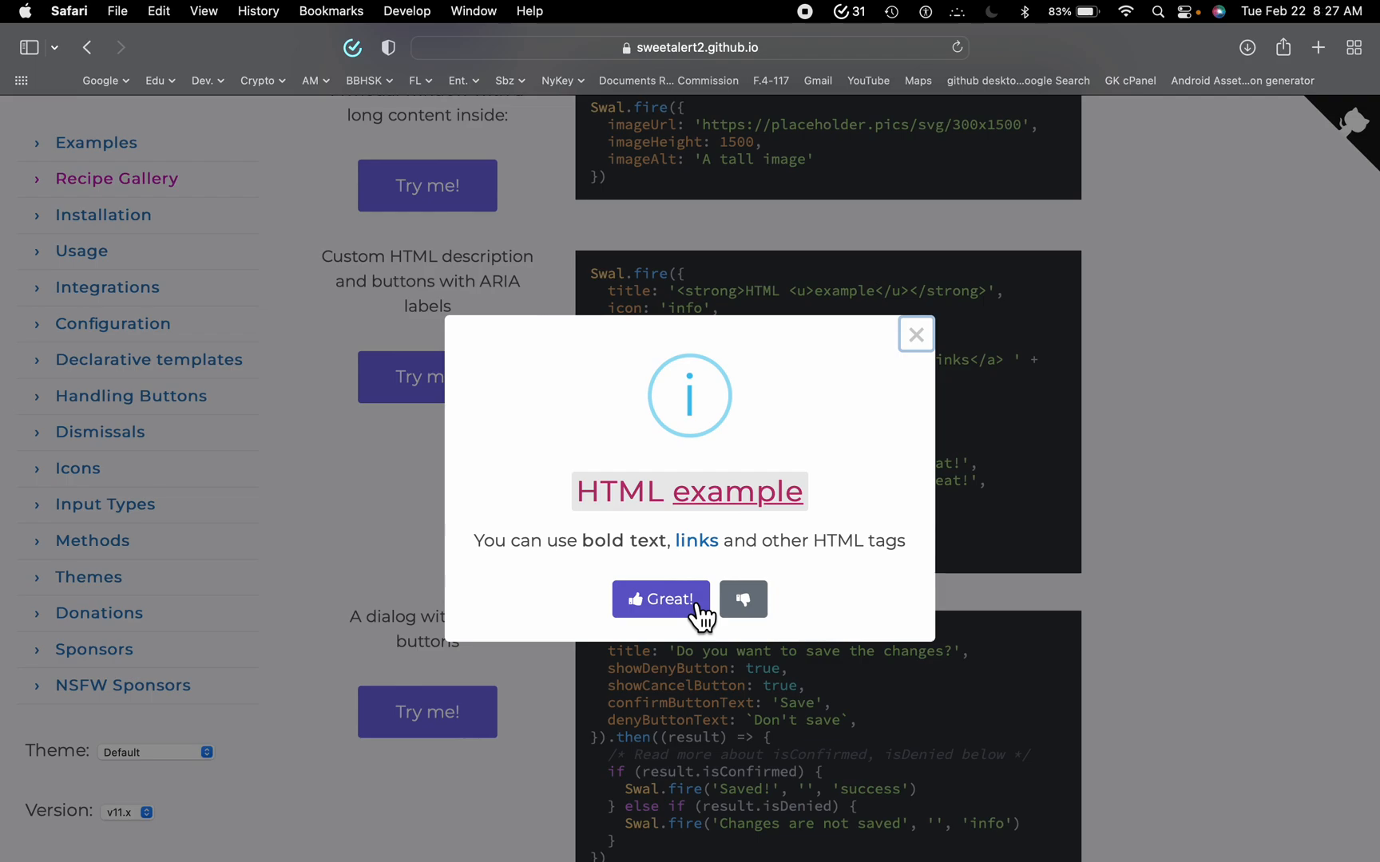
pyautogui.click(661, 599)
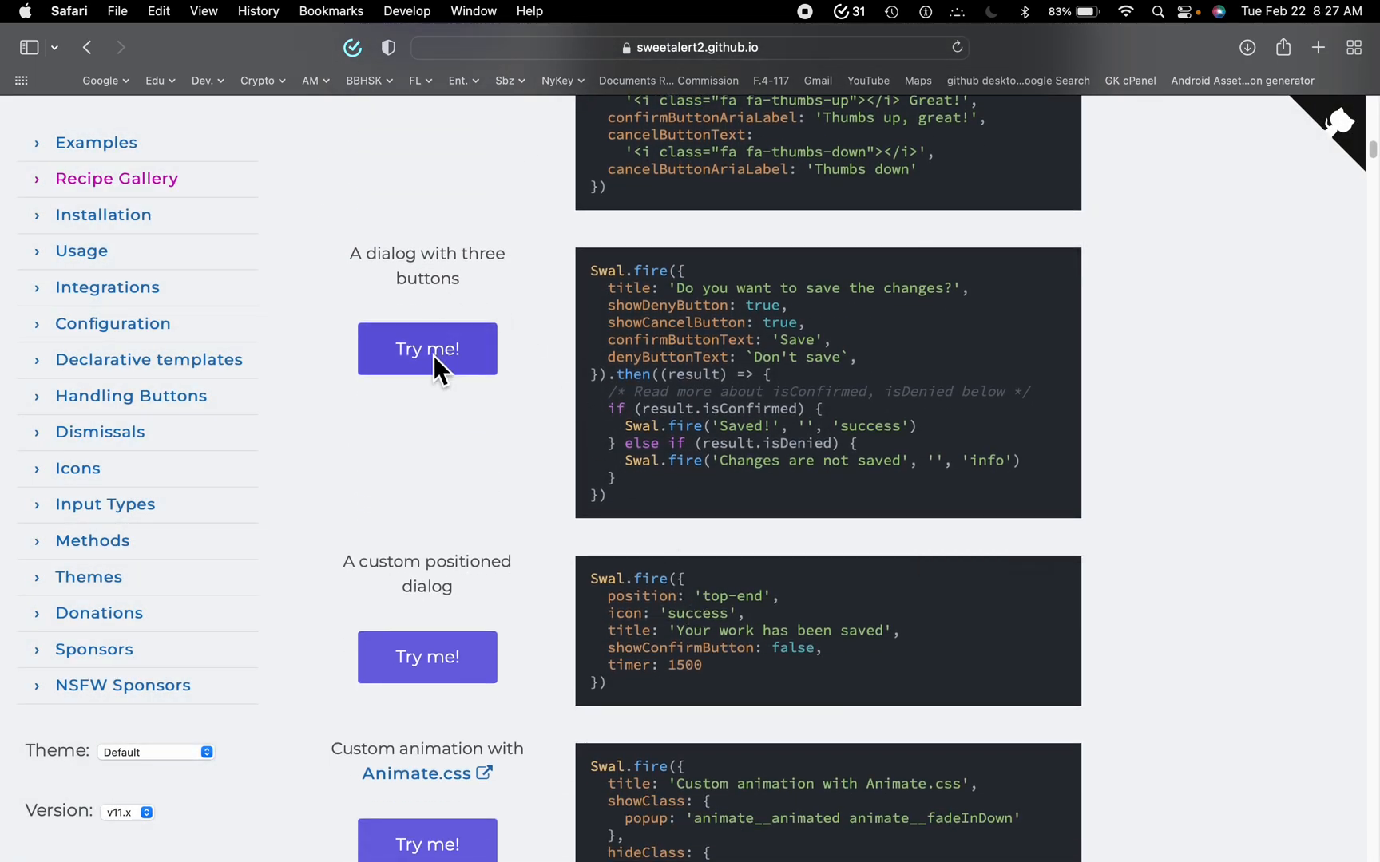
# - Close the Animate.css animation demo and scroll to the Cancel-handling confirm example
pyautogui.scroll(-3)
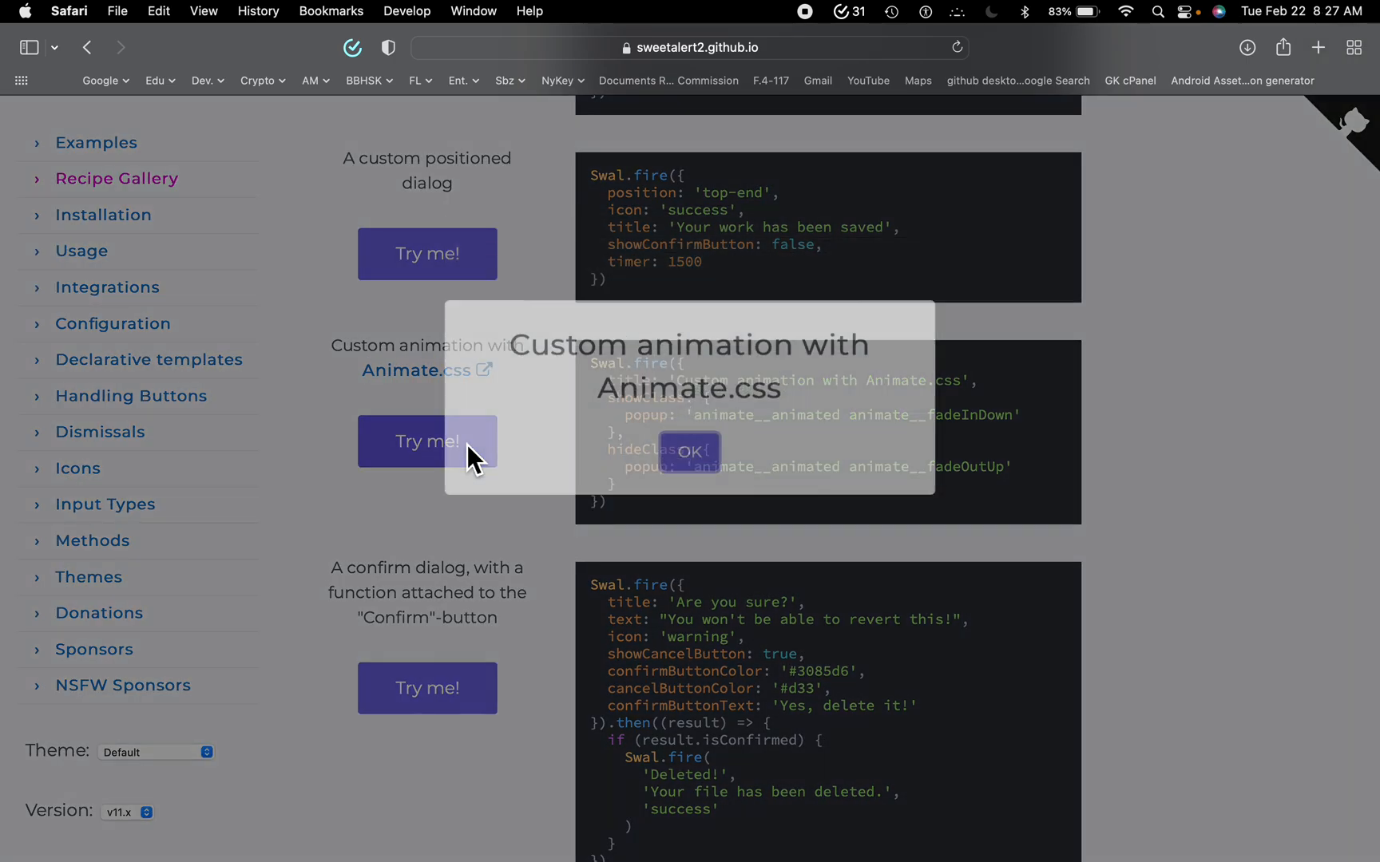
pyautogui.click(689, 451)
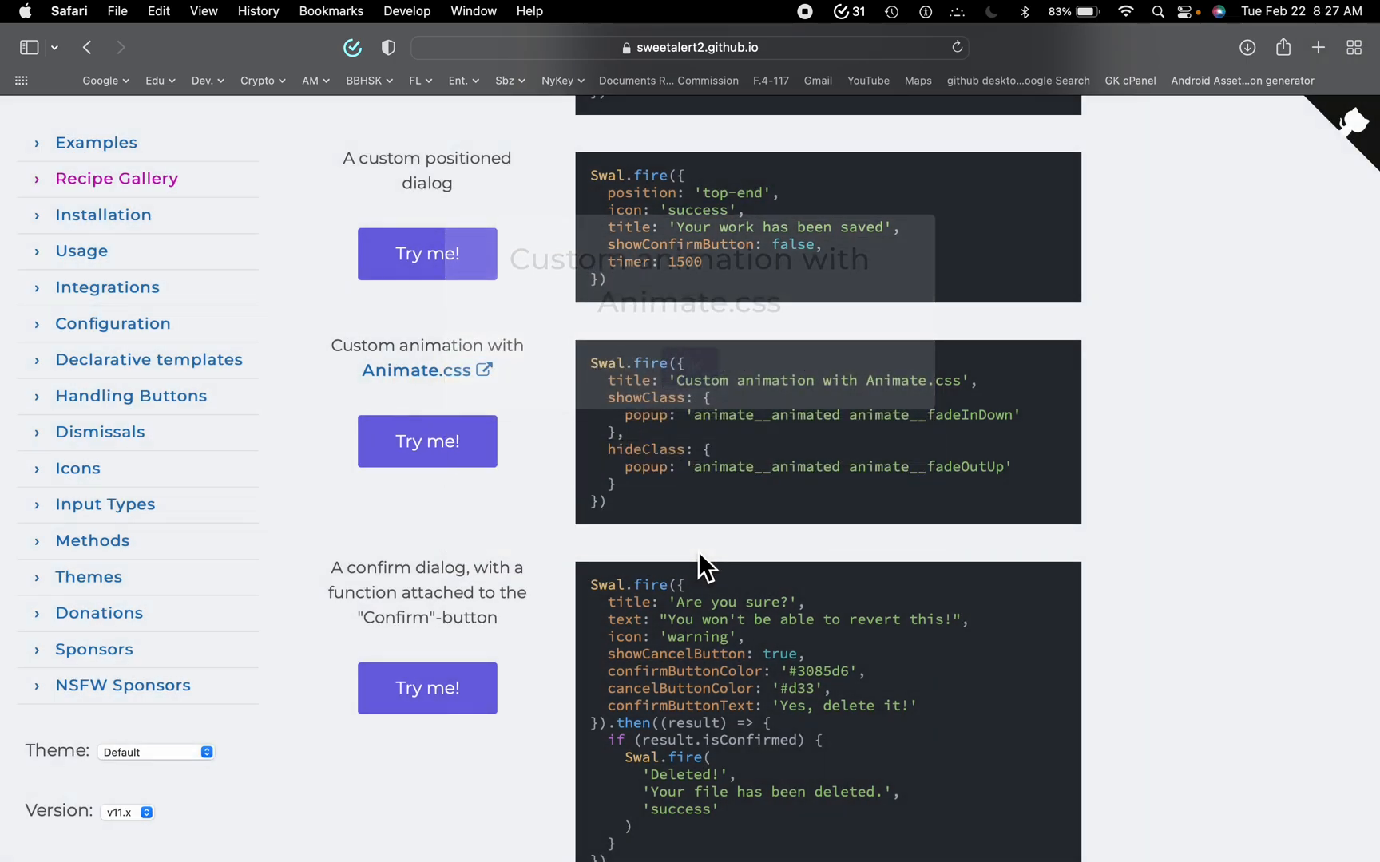
pyautogui.scroll(-3)
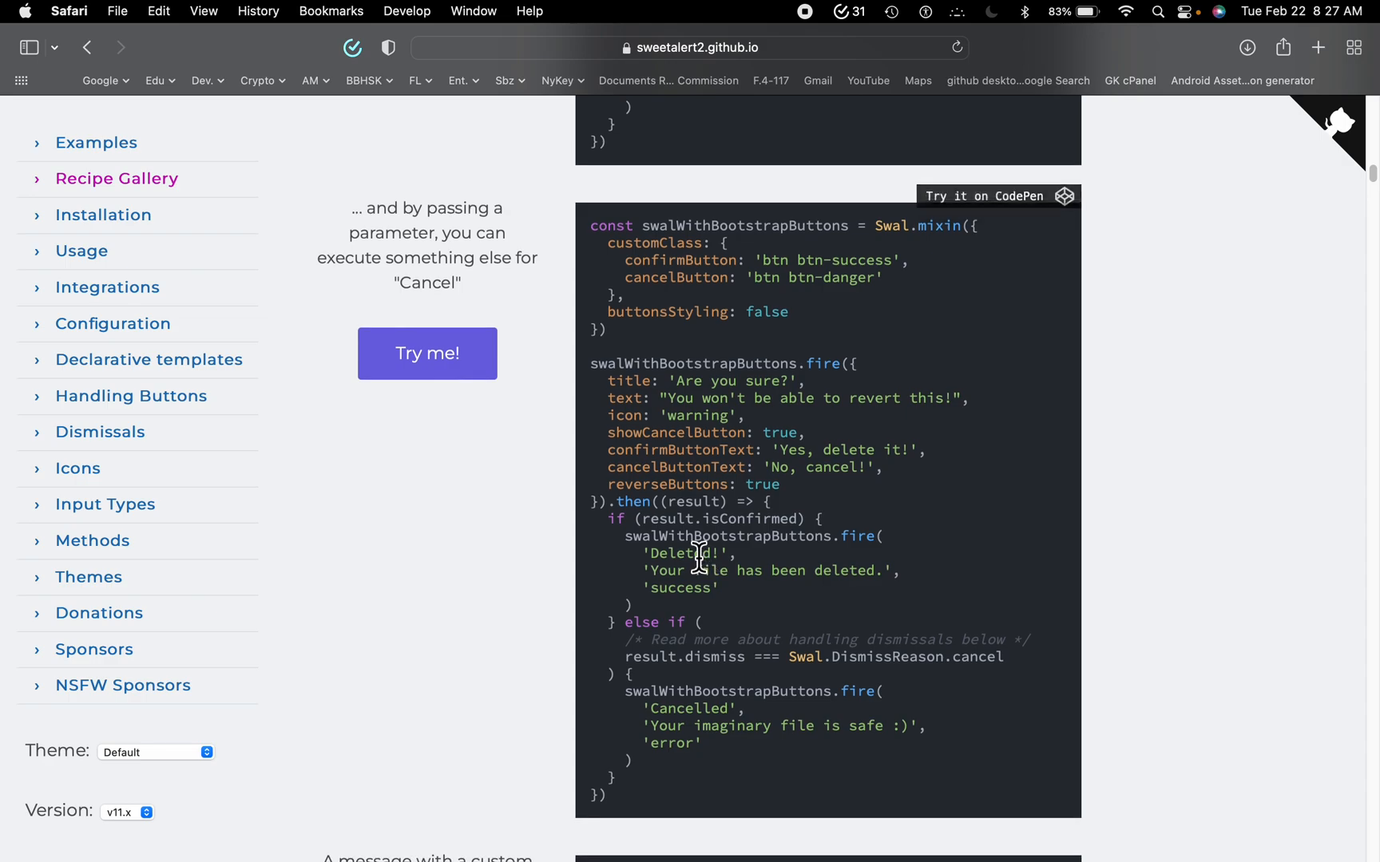
pyautogui.moveTo(427, 353)
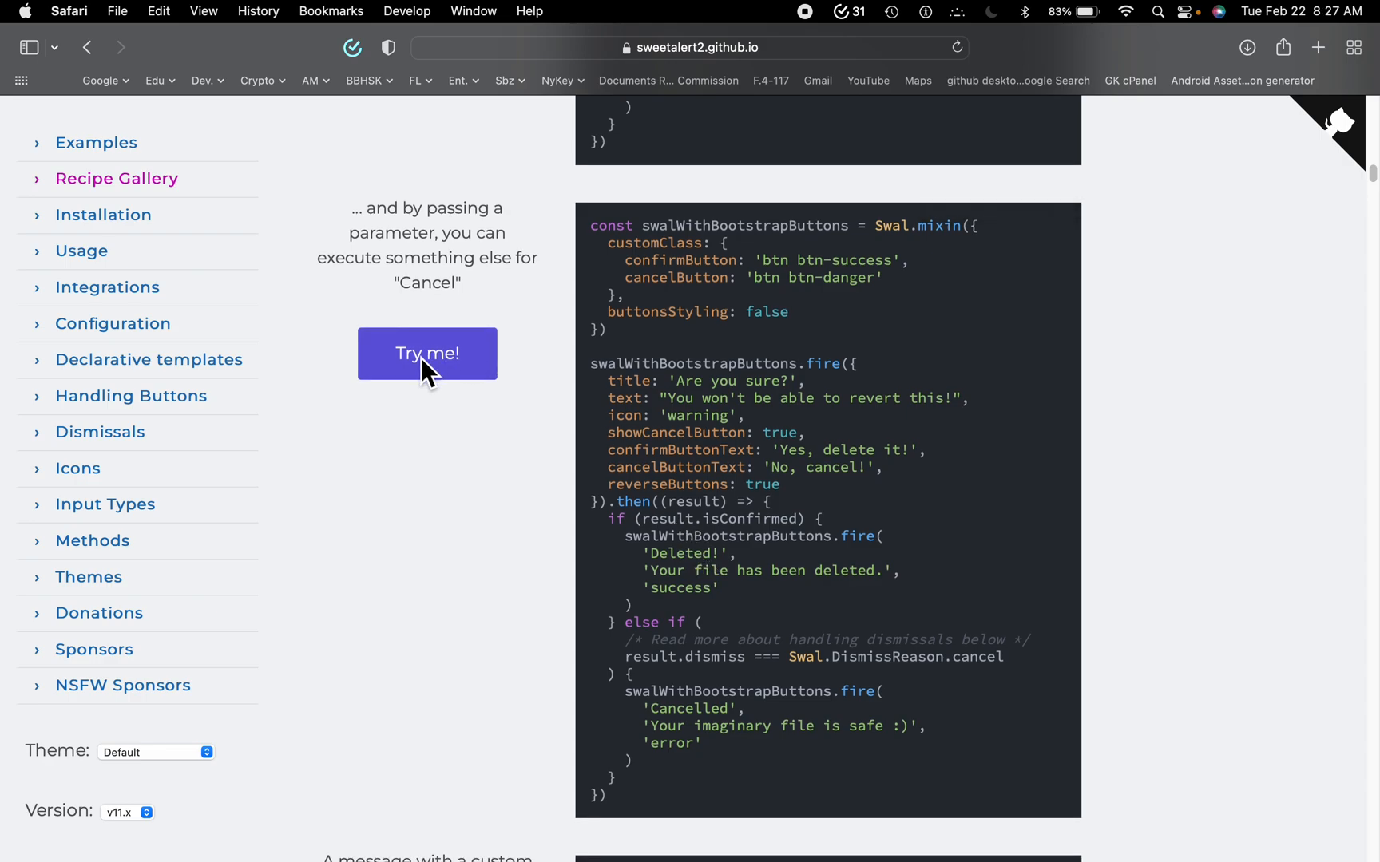
# - Run the delete confirm demo, seeing the 'Cancelled' and 'Deleted!' results
pyautogui.click(426, 353)
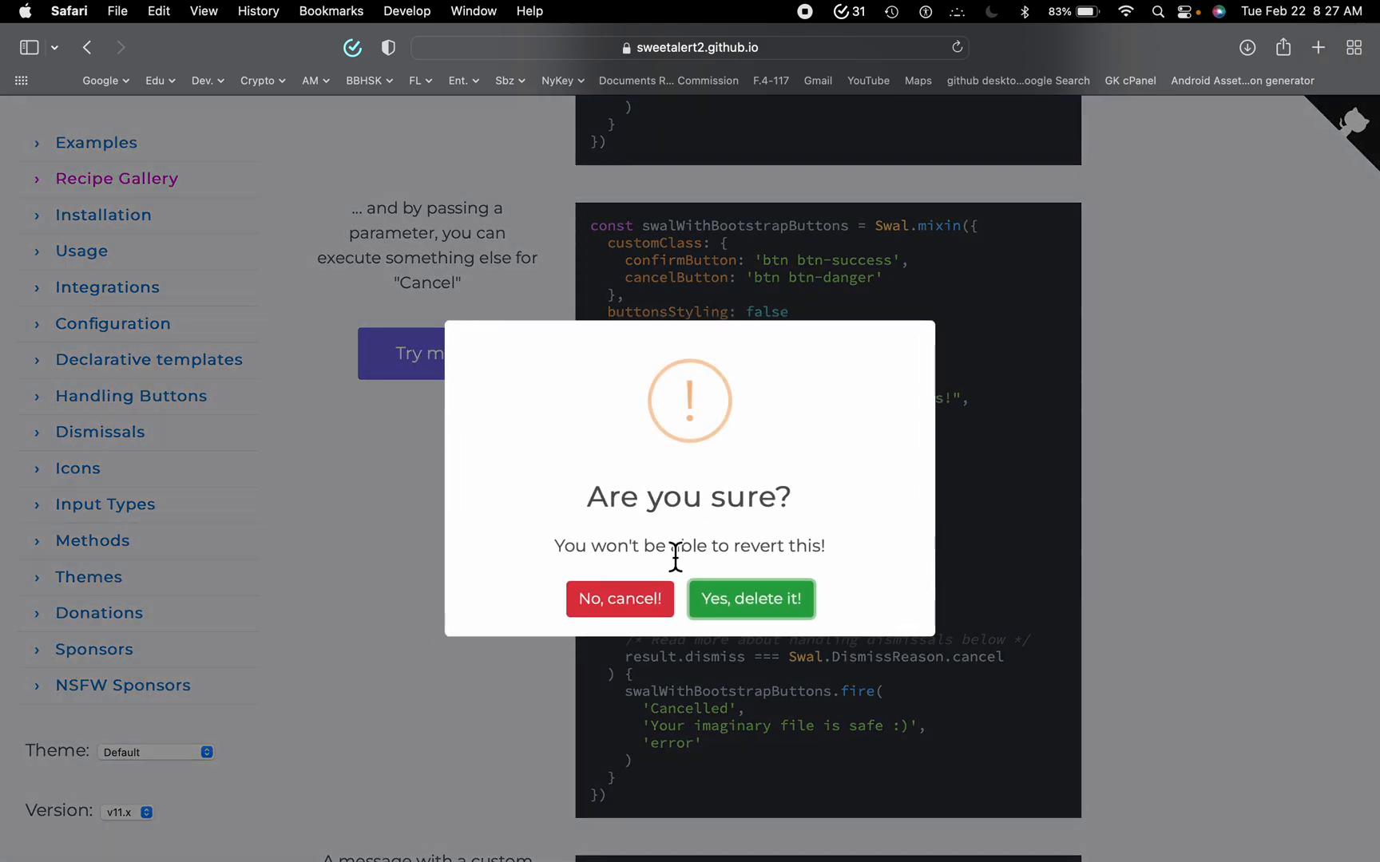
pyautogui.click(619, 599)
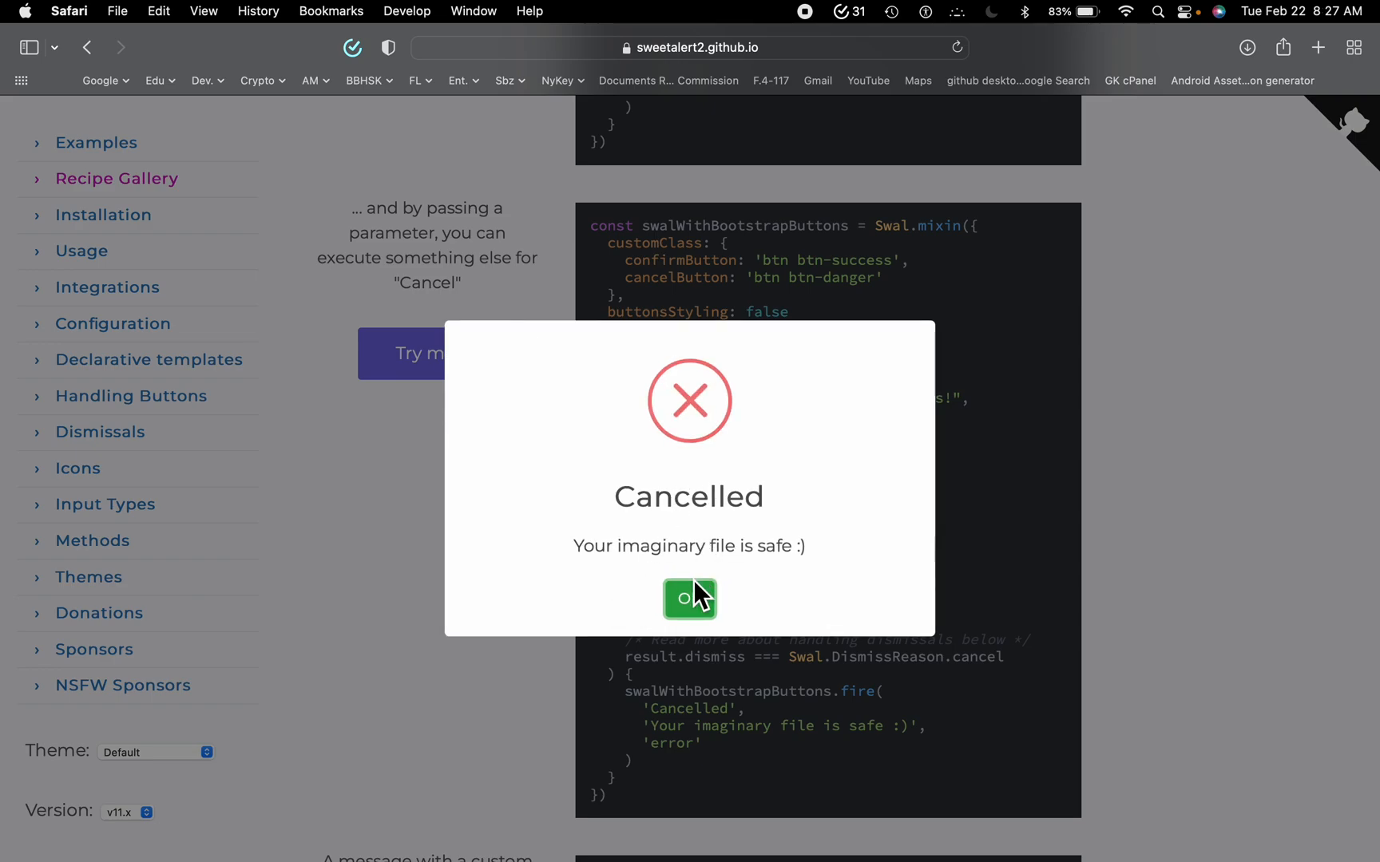
pyautogui.click(689, 599)
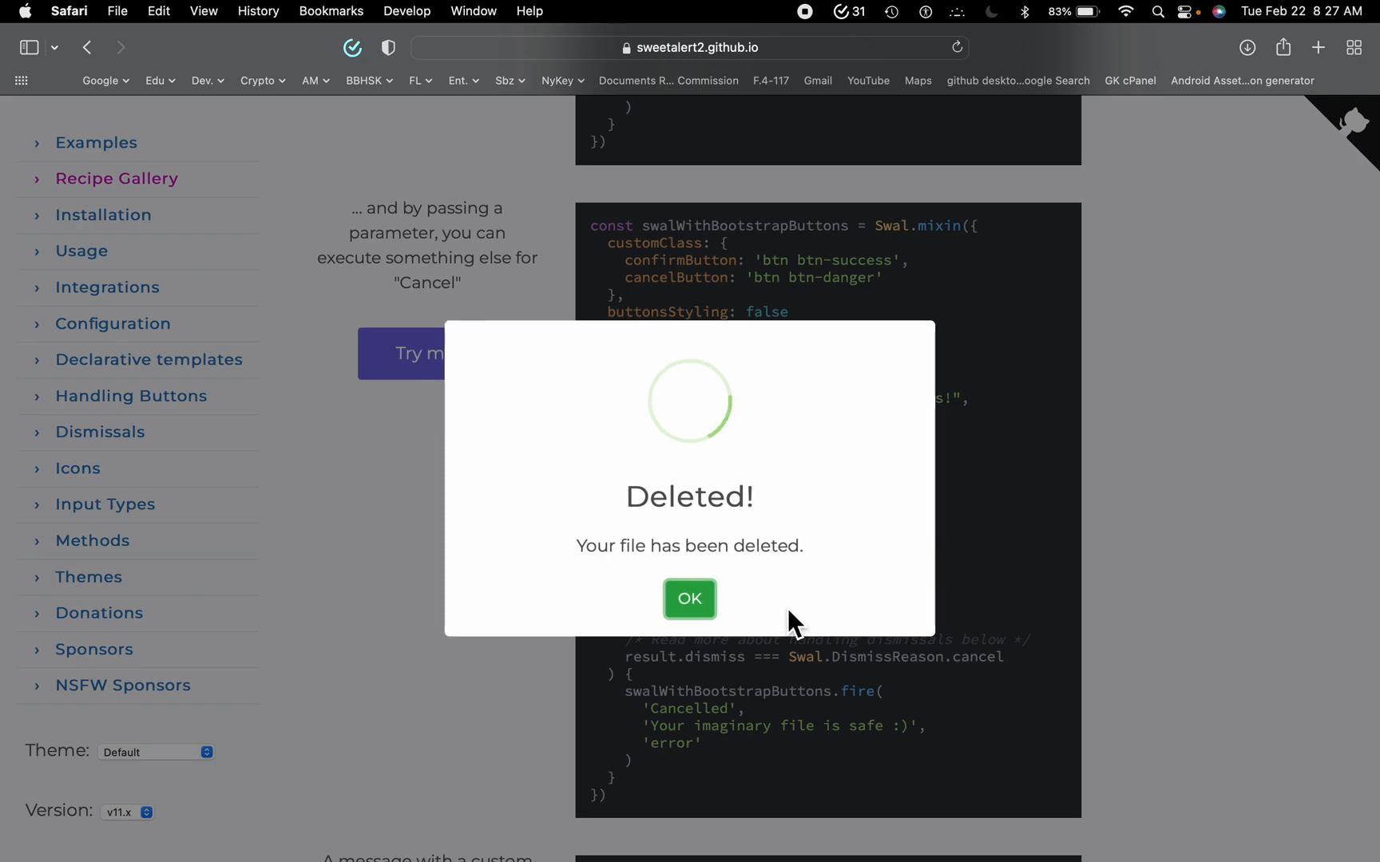
pyautogui.click(689, 598)
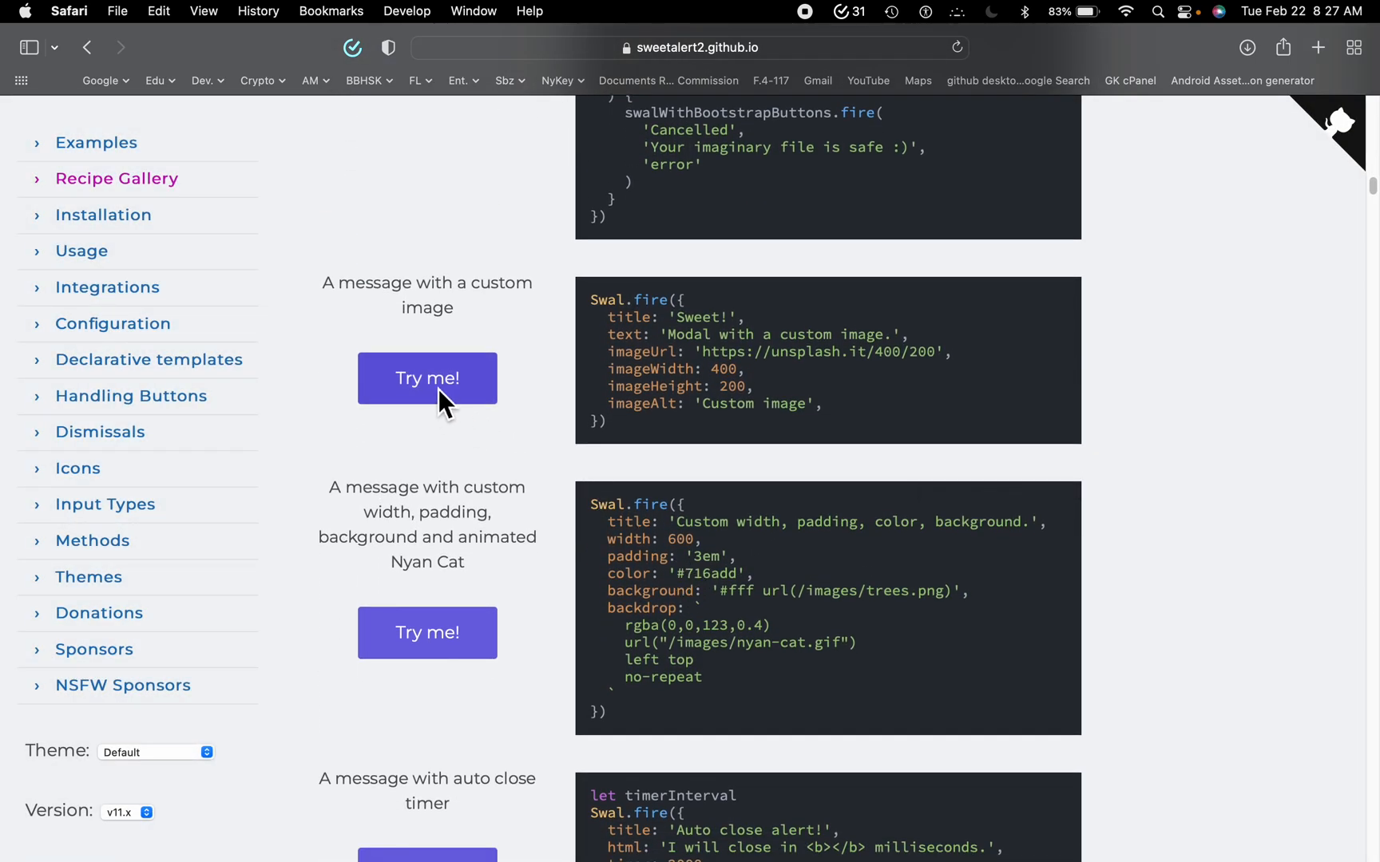
# - Show the custom-image 'Sweet!' popup and auto-close timer popup, then scroll to AJAX
pyautogui.click(426, 378)
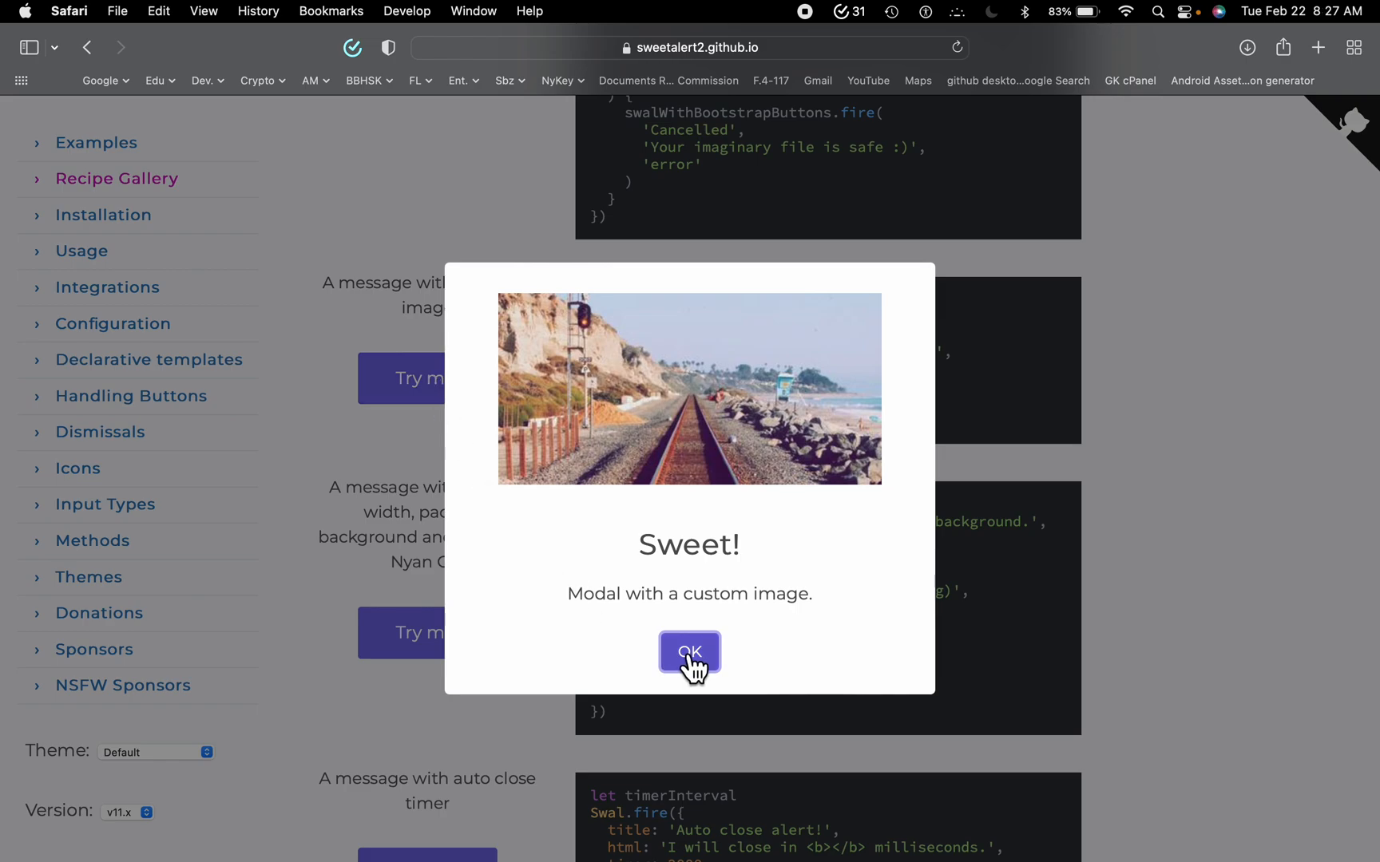
pyautogui.click(689, 654)
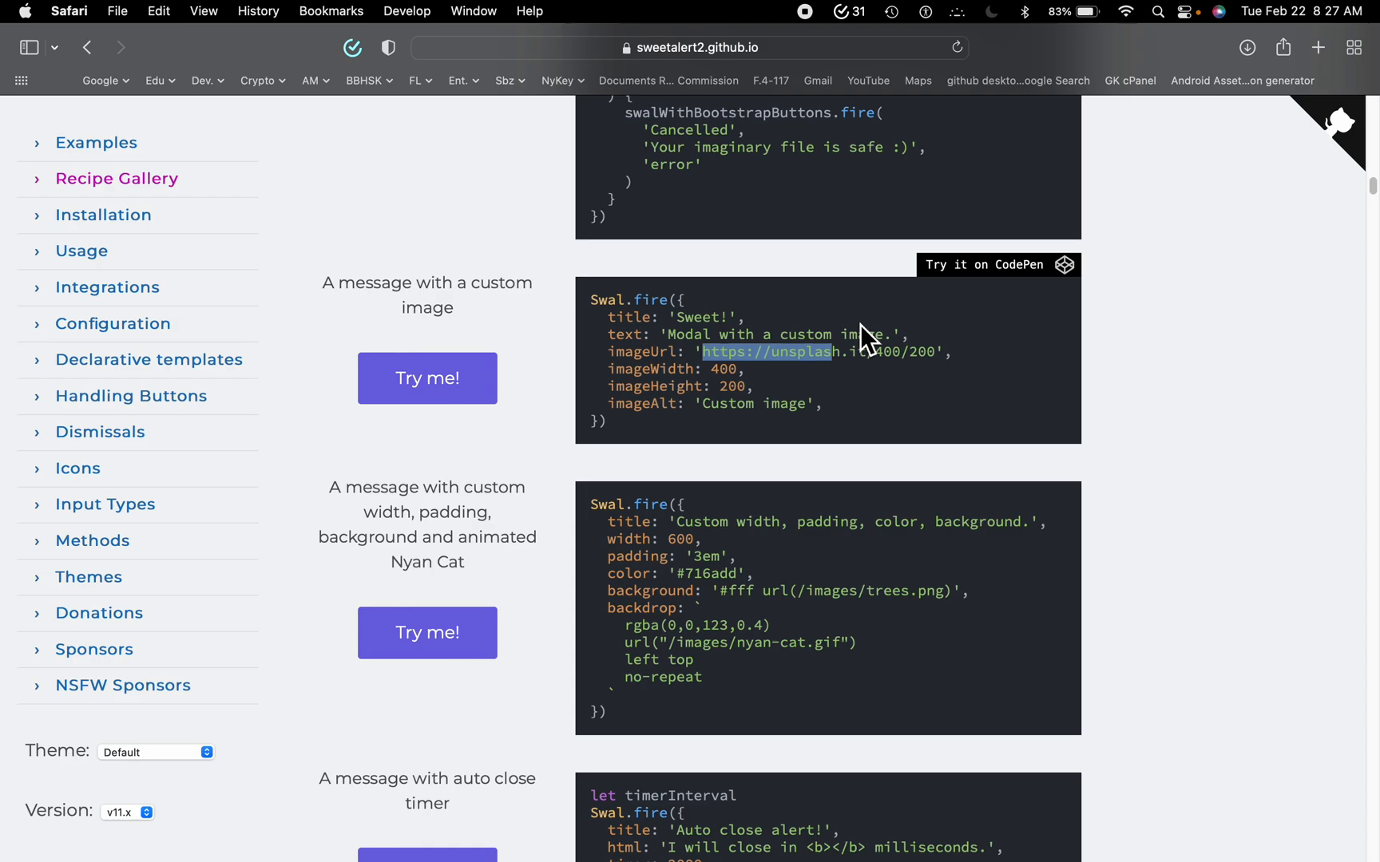
pyautogui.scroll(-3)
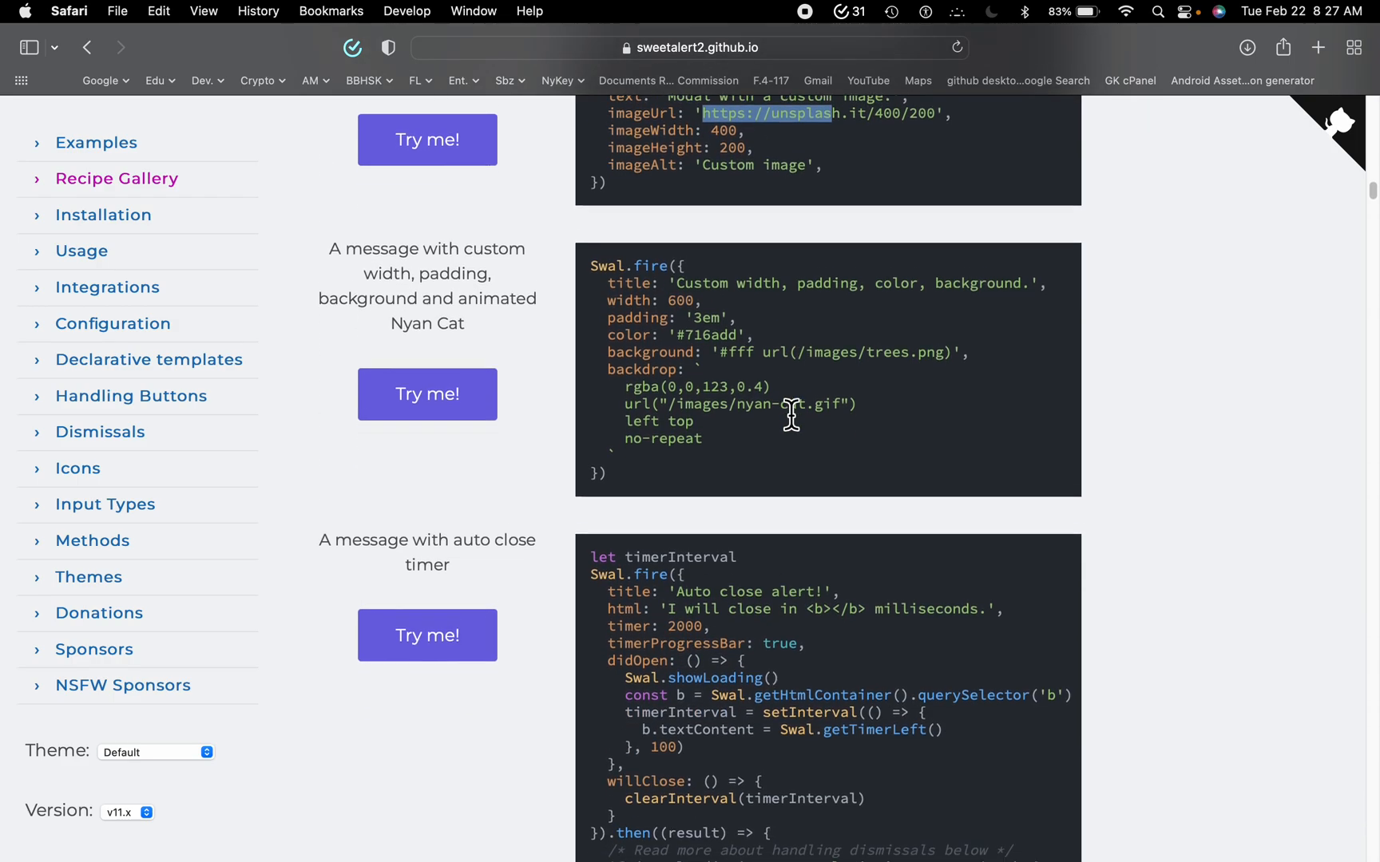
pyautogui.scroll(-3)
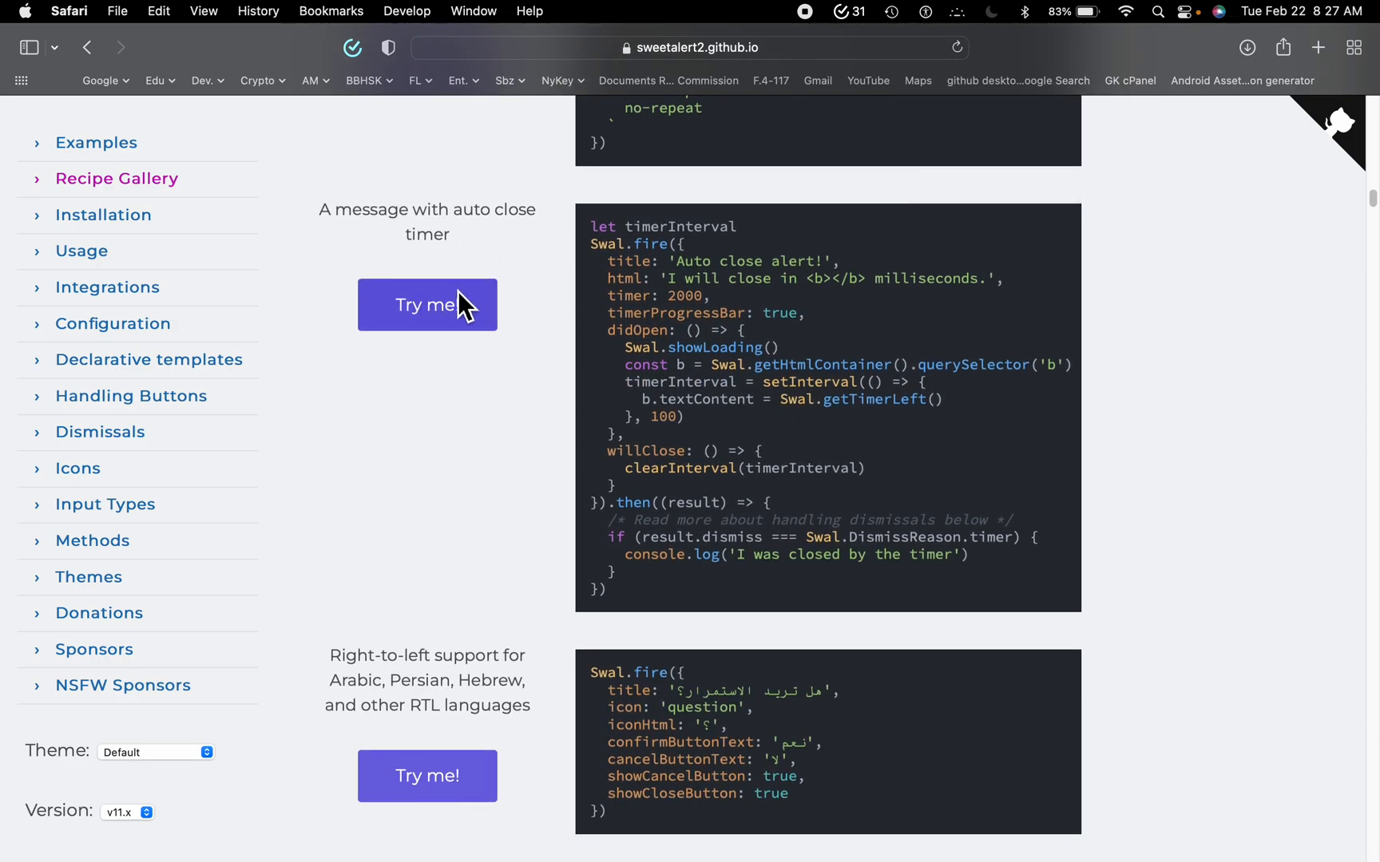
pyautogui.click(426, 305)
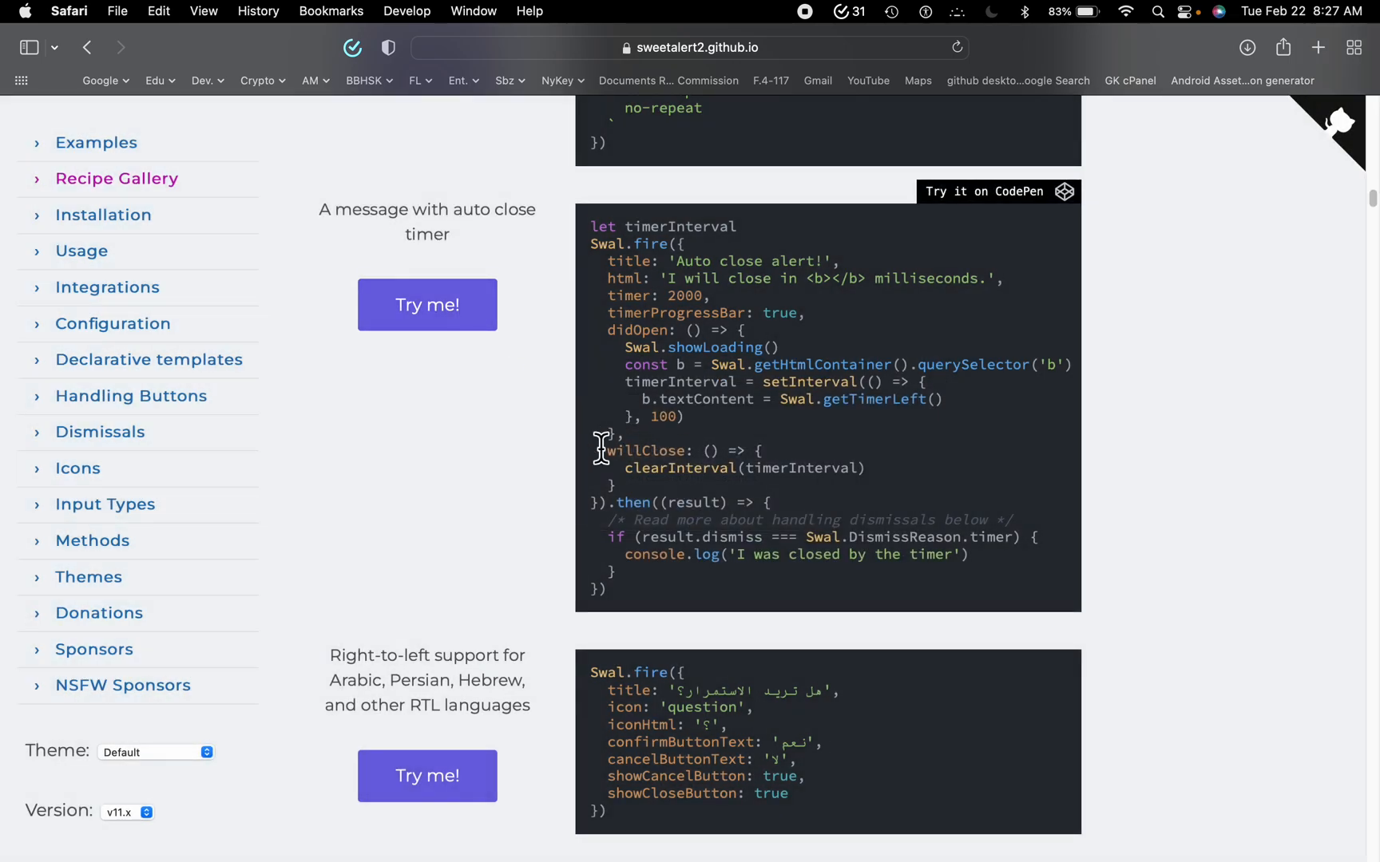
pyautogui.scroll(-3)
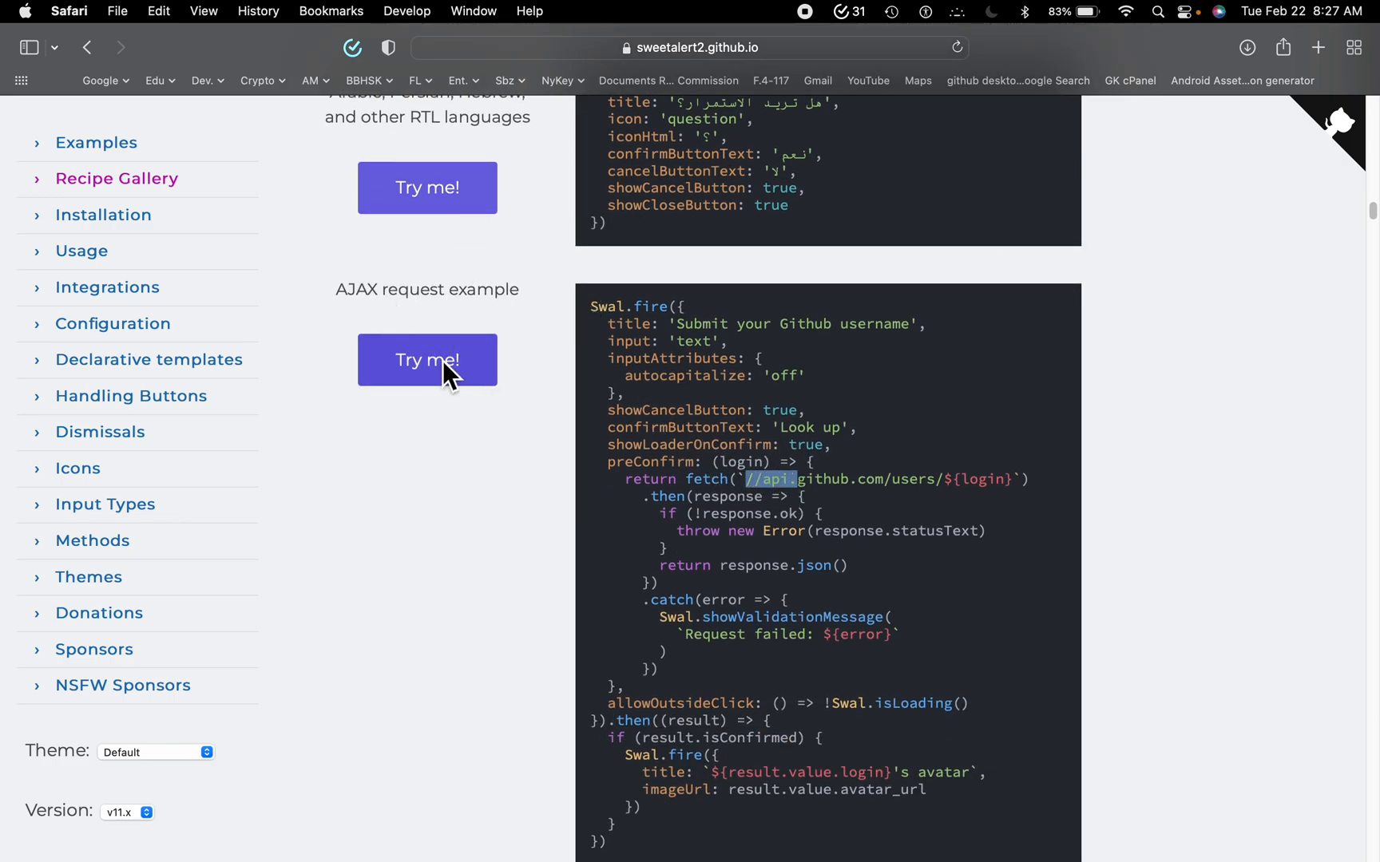
# - Look up a GitHub username in the AJAX demo and close john's avatar popup
pyautogui.click(426, 360)
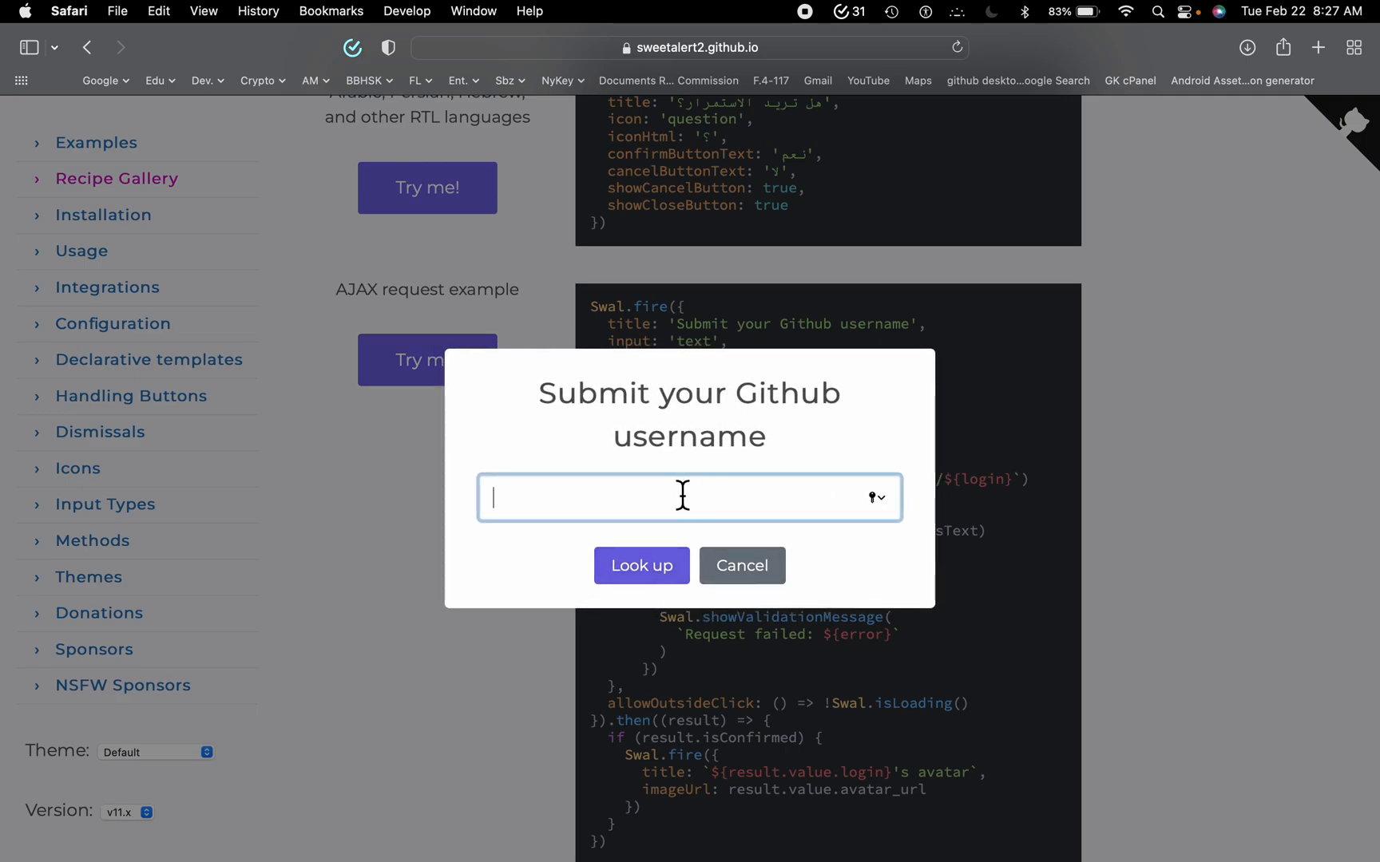
pyautogui.write('jo')
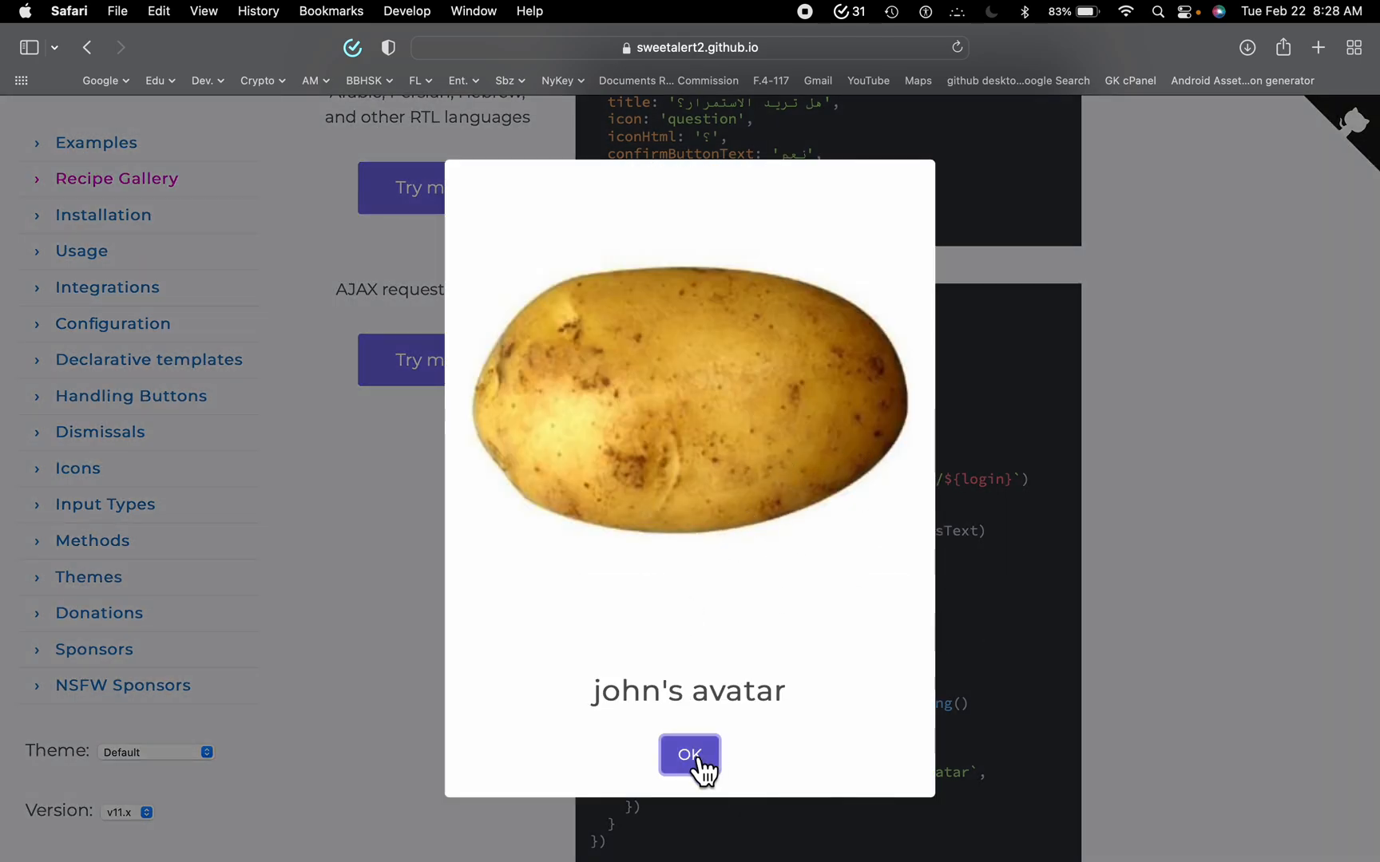
pyautogui.click(689, 757)
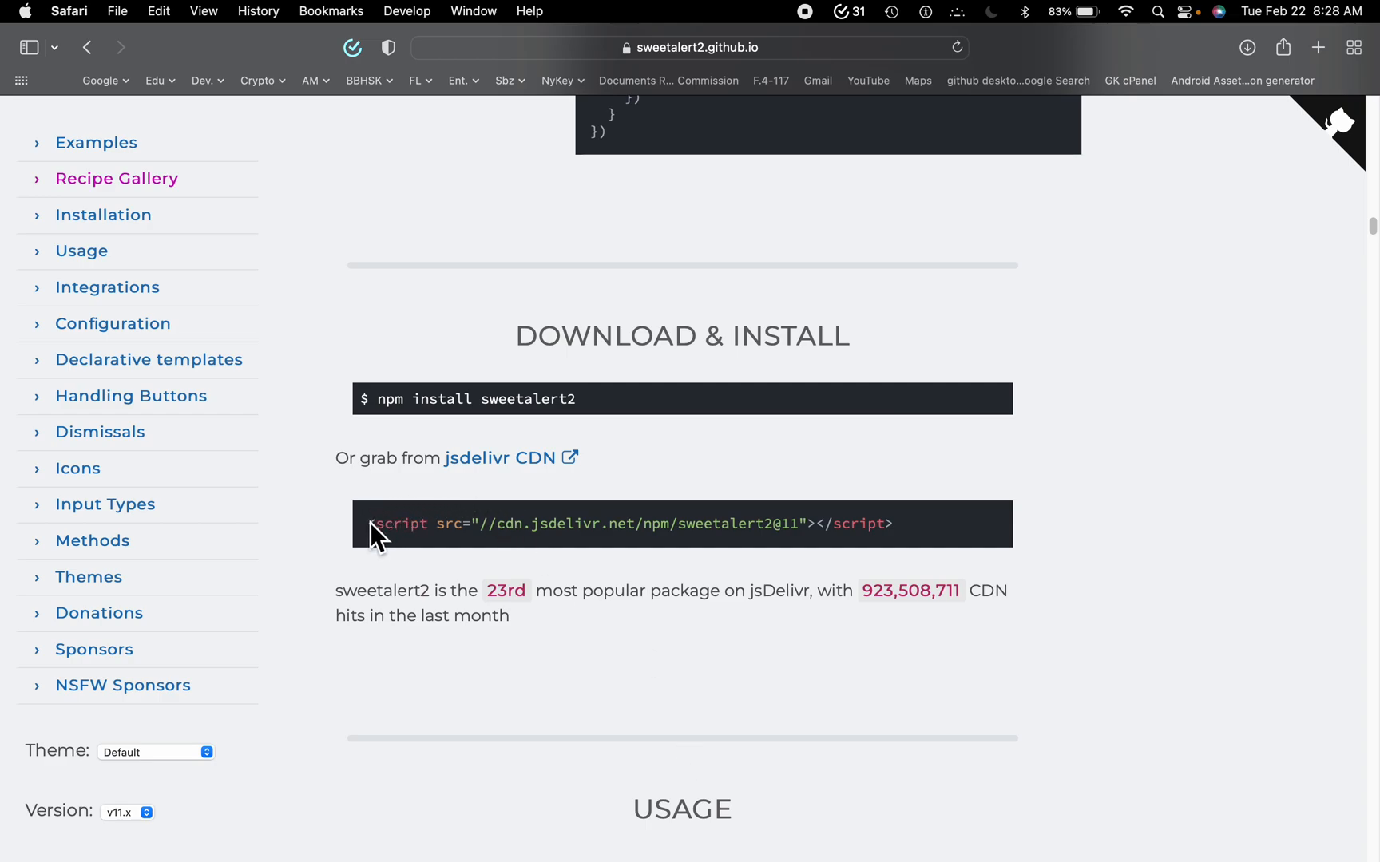
# - Highlight the jsDelivr <script src=...sweetalert2@11> tag under Download & Install
pyautogui.moveTo(370, 523); pyautogui.dragTo(890, 524)
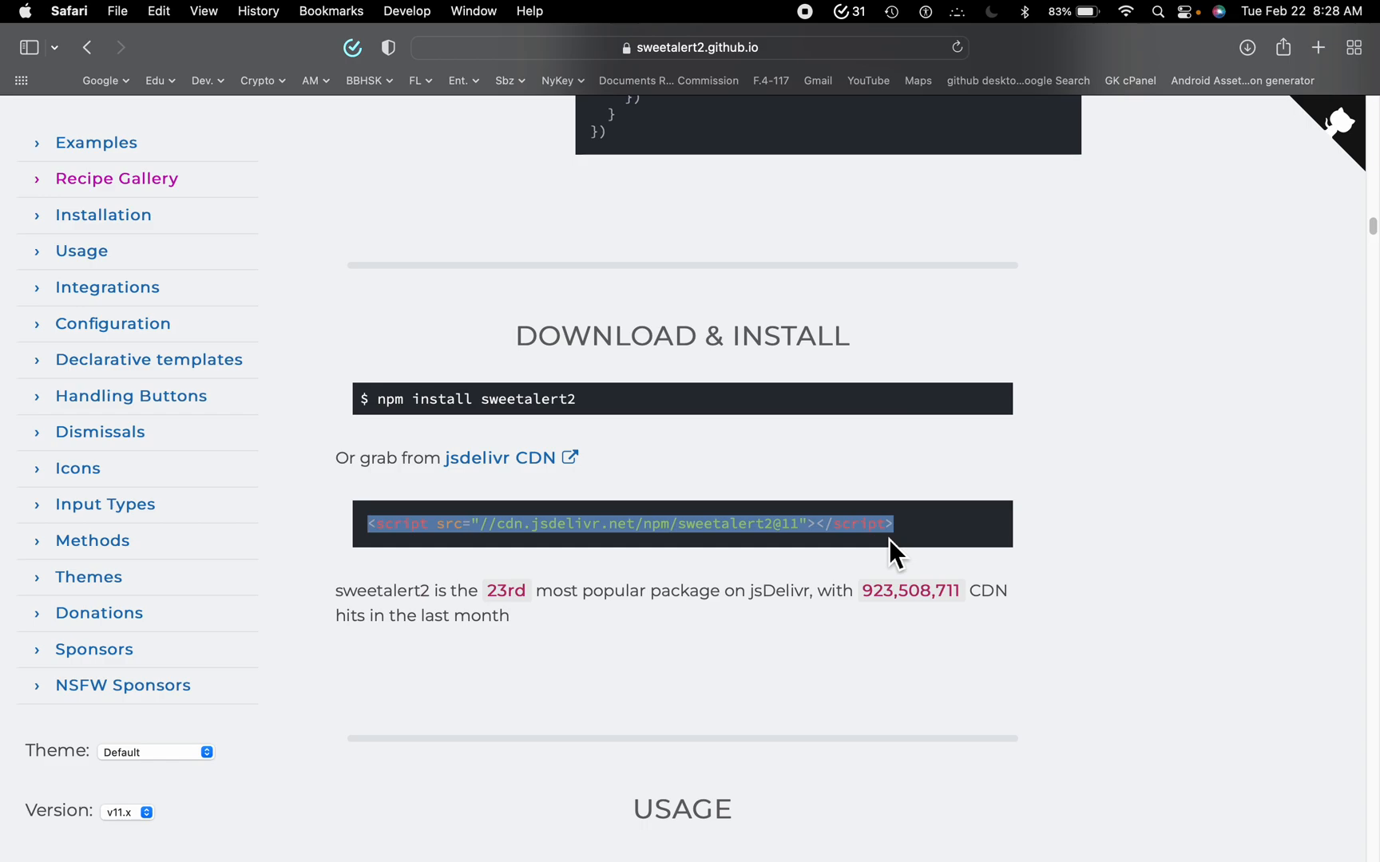
pyautogui.moveTo(941, 389)
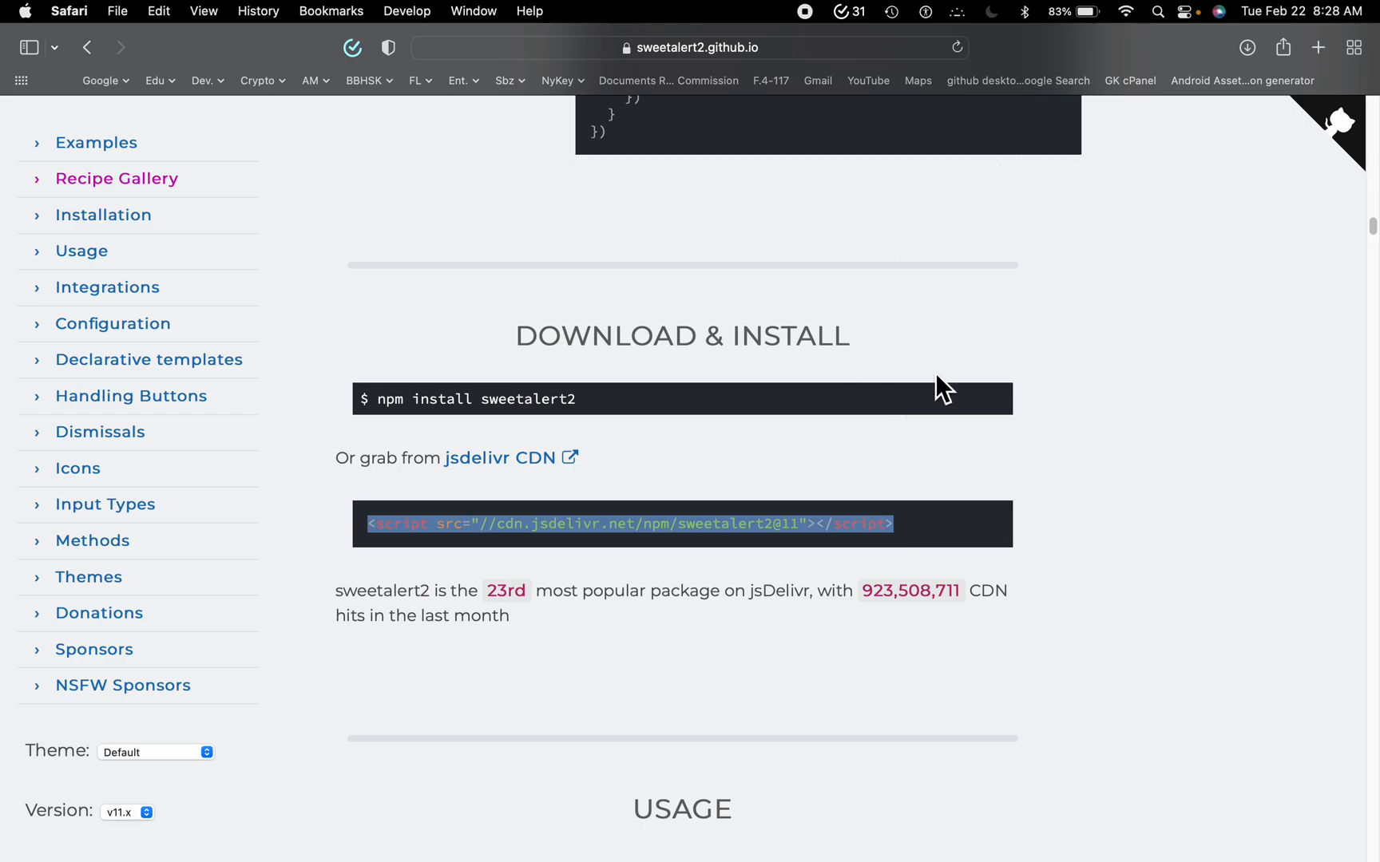